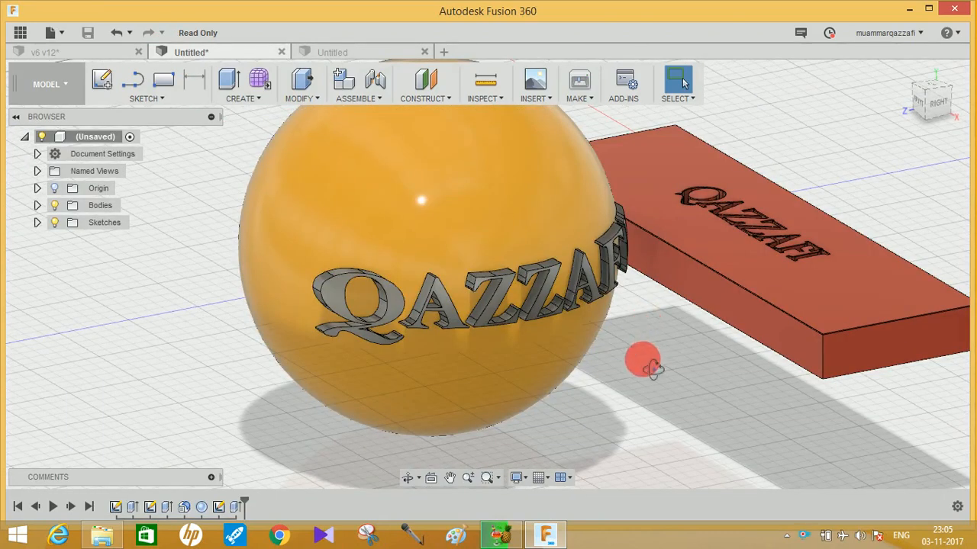
Orbit around the finished sphere and block, then begin a new rectangular block with Create > Box.
{"action": "left_click_drag", "start_coordinate": [641, 359], "coordinate": [809, 256]}
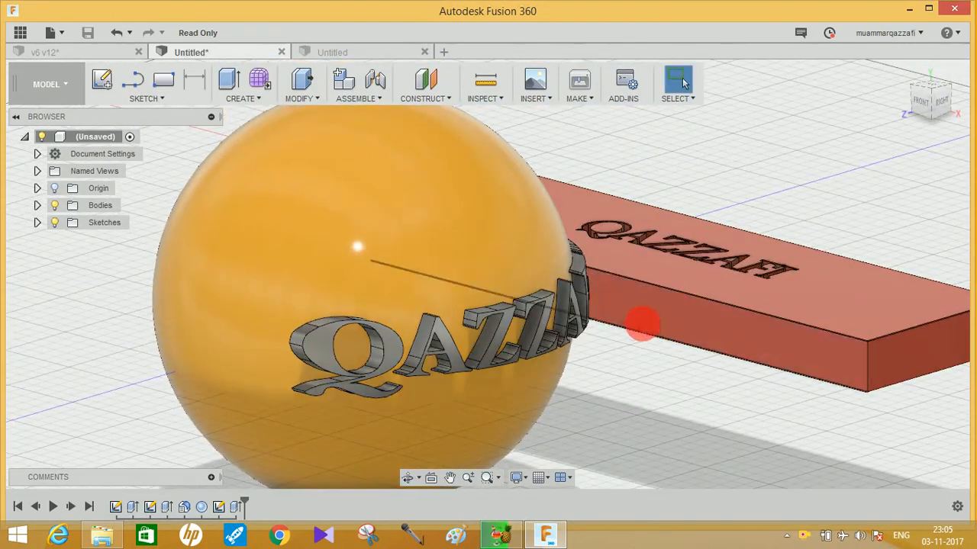
{"action": "left_click_drag", "start_coordinate": [641, 324], "coordinate": [580, 348]}
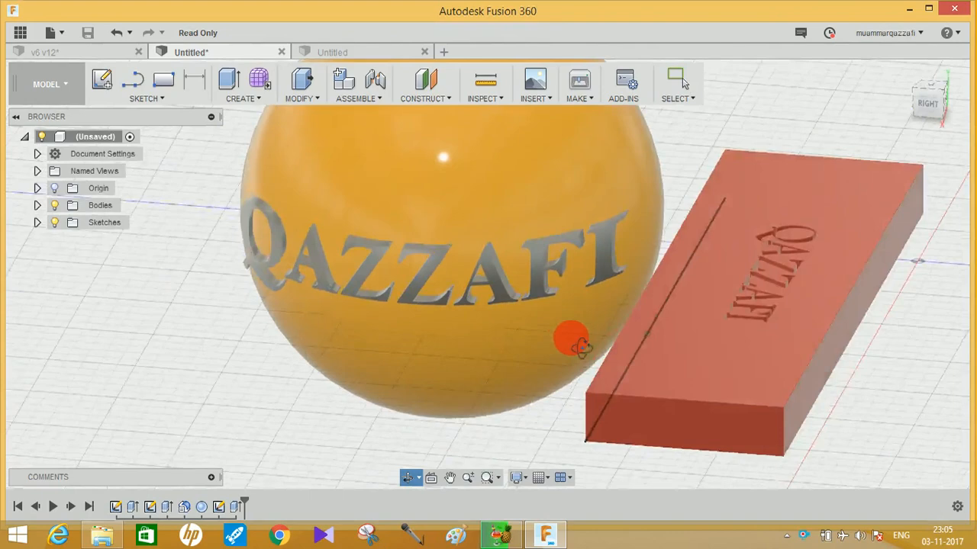
{"action": "left_click_drag", "start_coordinate": [567, 344], "coordinate": [603, 358]}
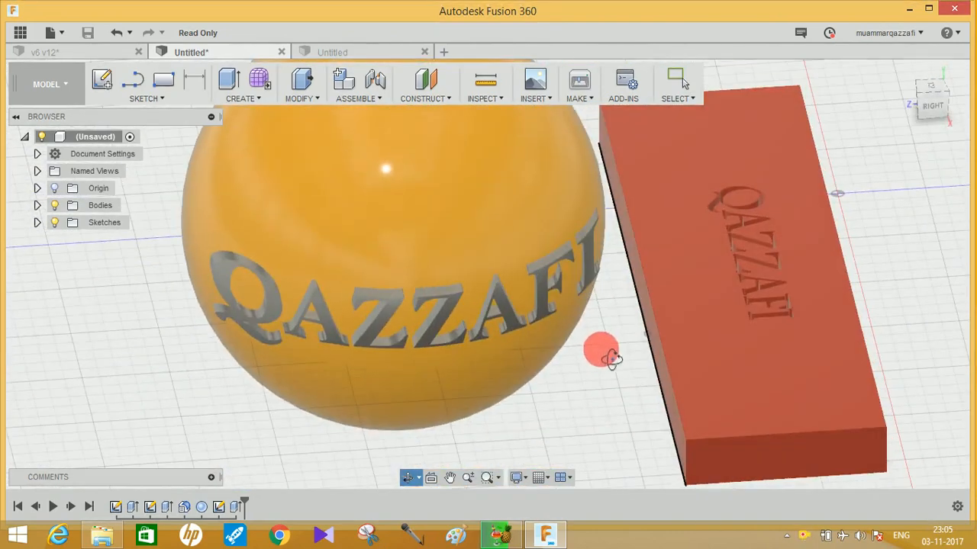
{"action": "left_click_drag", "start_coordinate": [611, 359], "coordinate": [381, 290]}
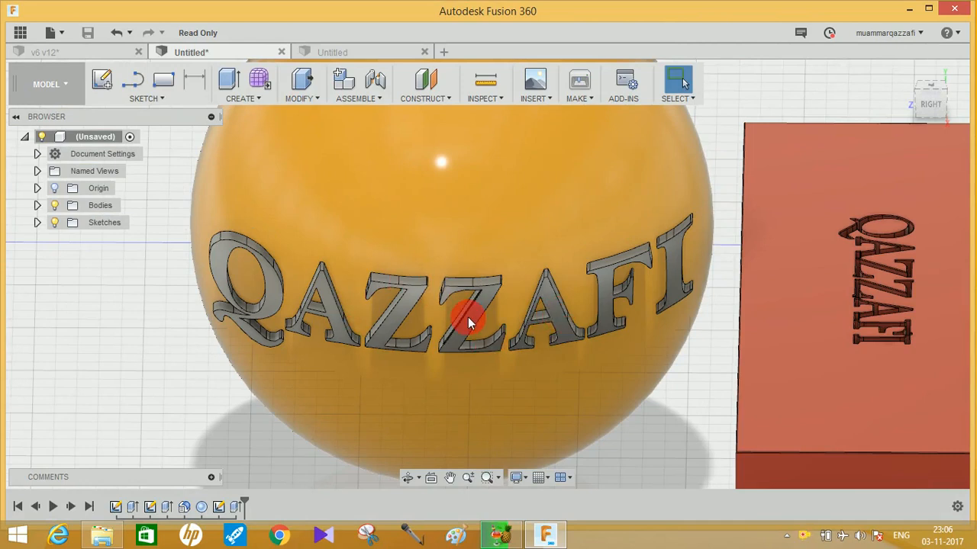
{"action": "mouse_move", "coordinate": [626, 268]}
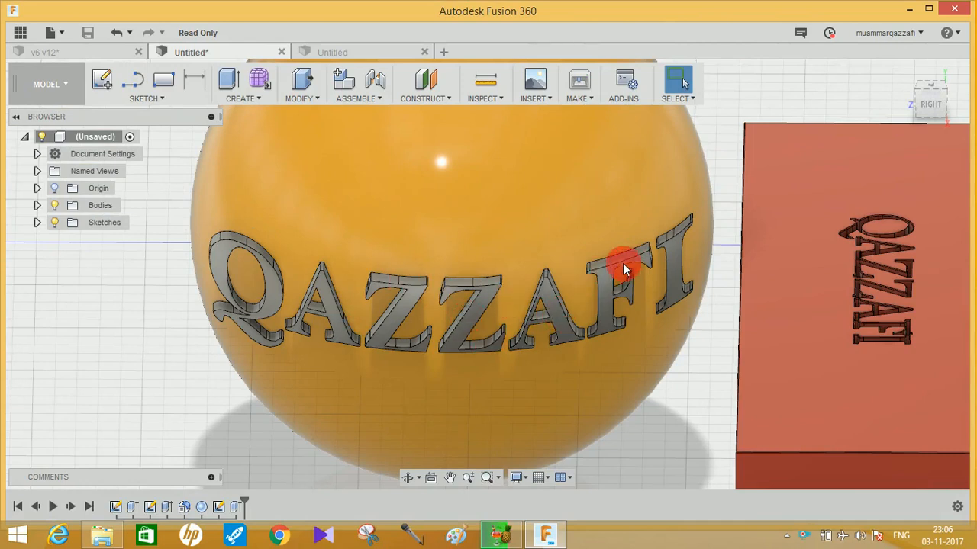
{"action": "left_click_drag", "start_coordinate": [622, 262], "coordinate": [637, 293]}
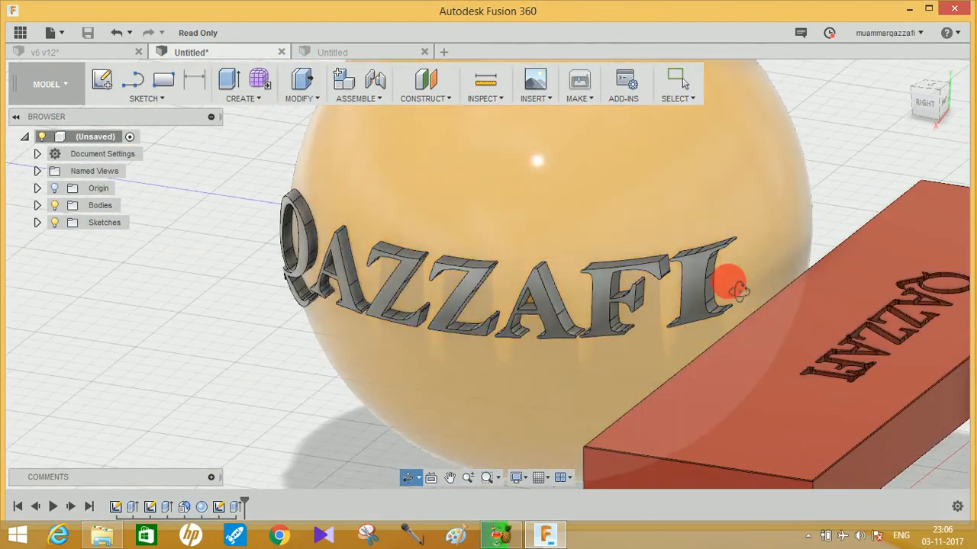
{"action": "left_click_drag", "start_coordinate": [733, 290], "coordinate": [717, 389]}
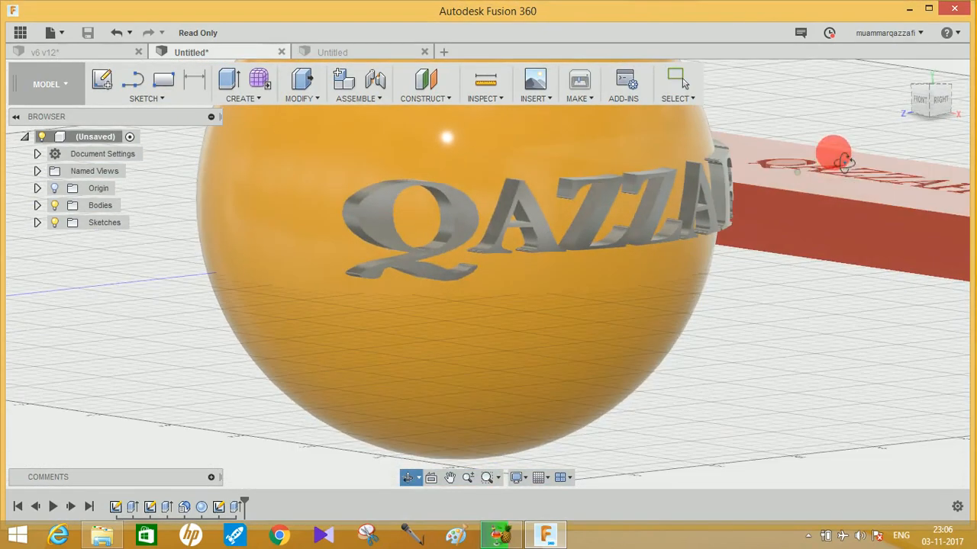
{"action": "left_click_drag", "start_coordinate": [832, 153], "coordinate": [567, 320]}
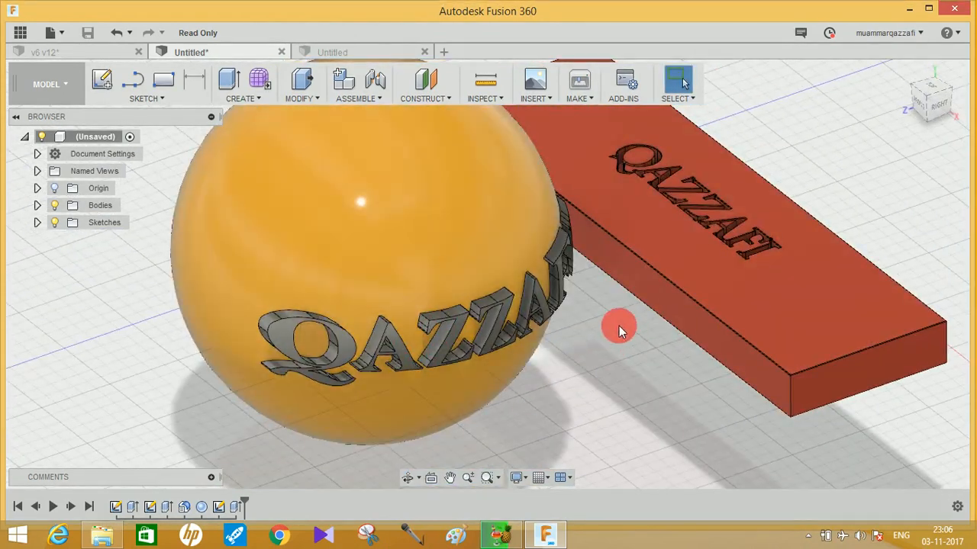
{"action": "left_click_drag", "start_coordinate": [618, 333], "coordinate": [473, 252]}
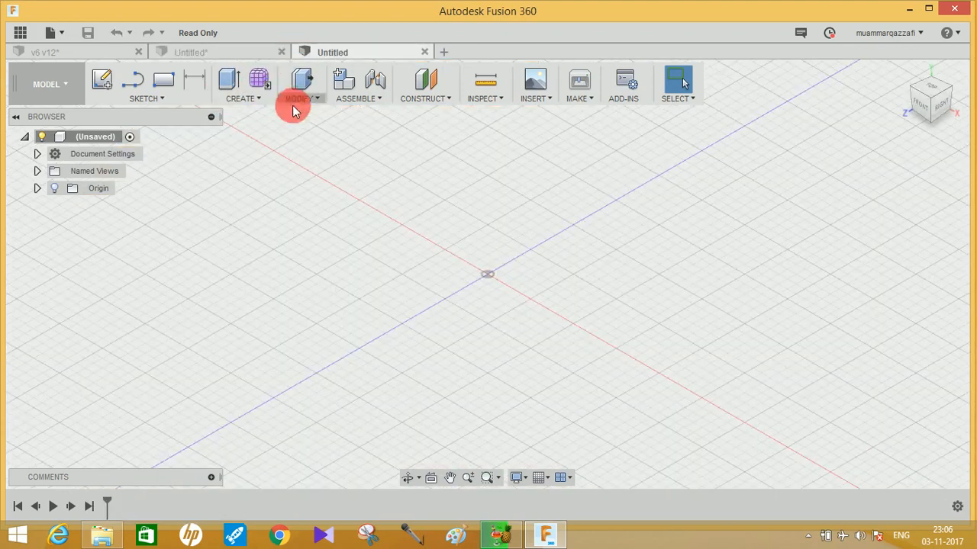
{"action": "left_click", "coordinate": [242, 84]}
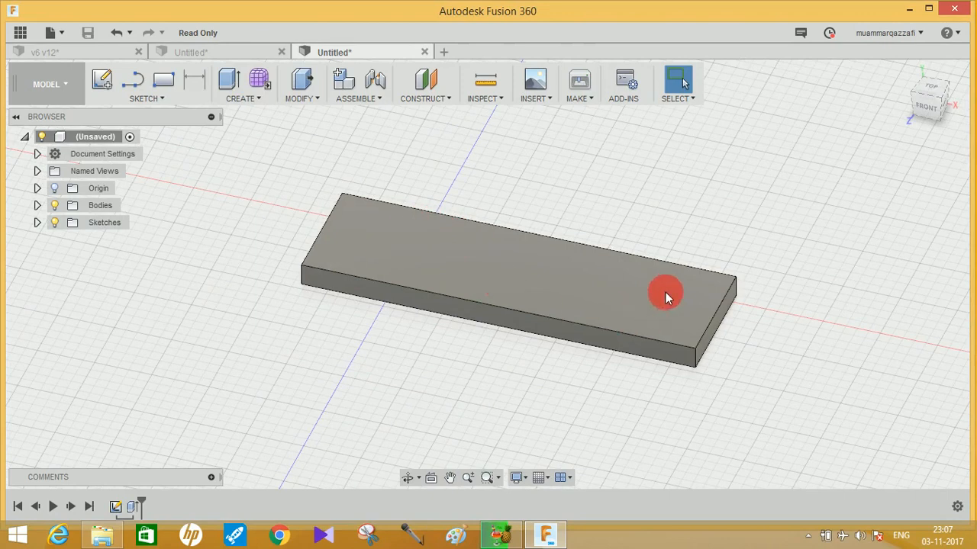
{"action": "mouse_move", "coordinate": [394, 253]}
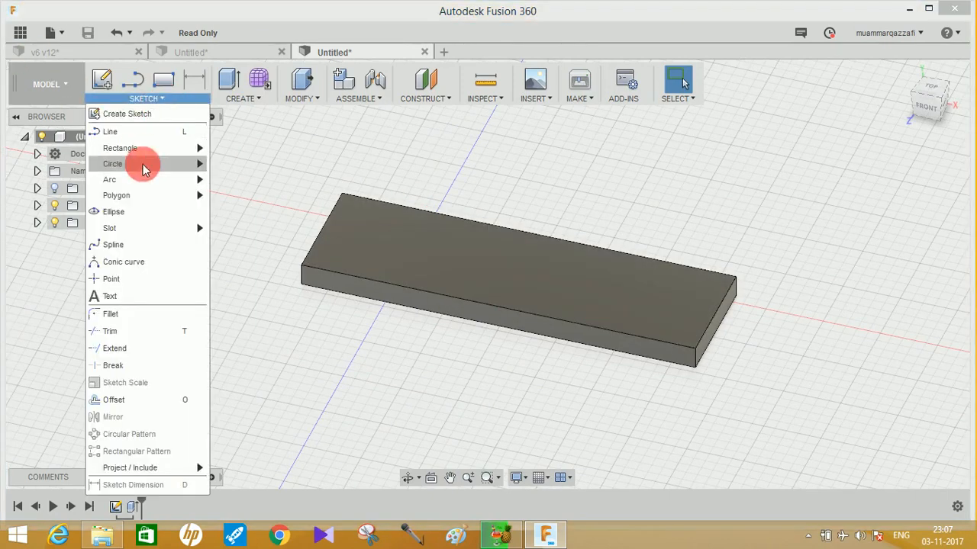
{"action": "mouse_move", "coordinate": [110, 296]}
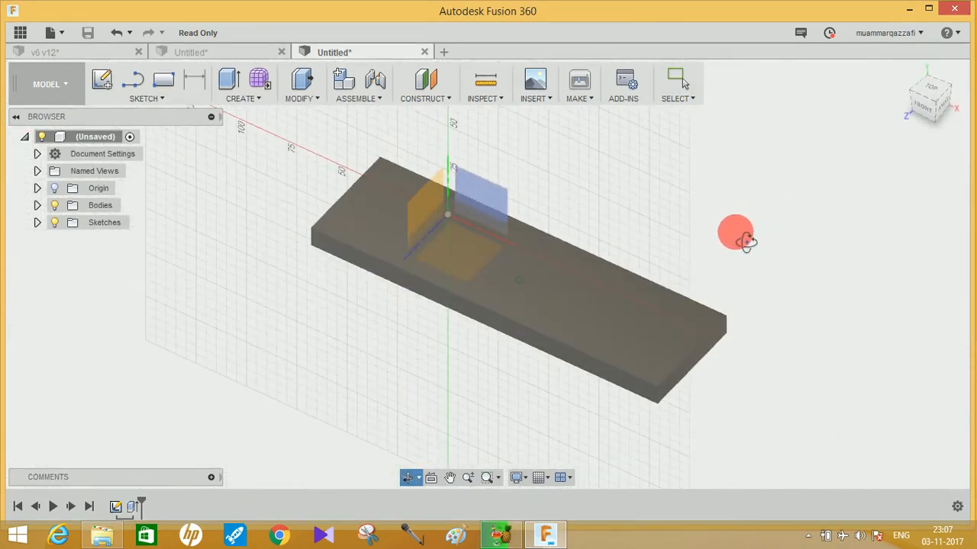
Orbit the view to look down onto the block's top face for the text sketch.
{"action": "left_click_drag", "start_coordinate": [736, 235], "coordinate": [654, 288]}
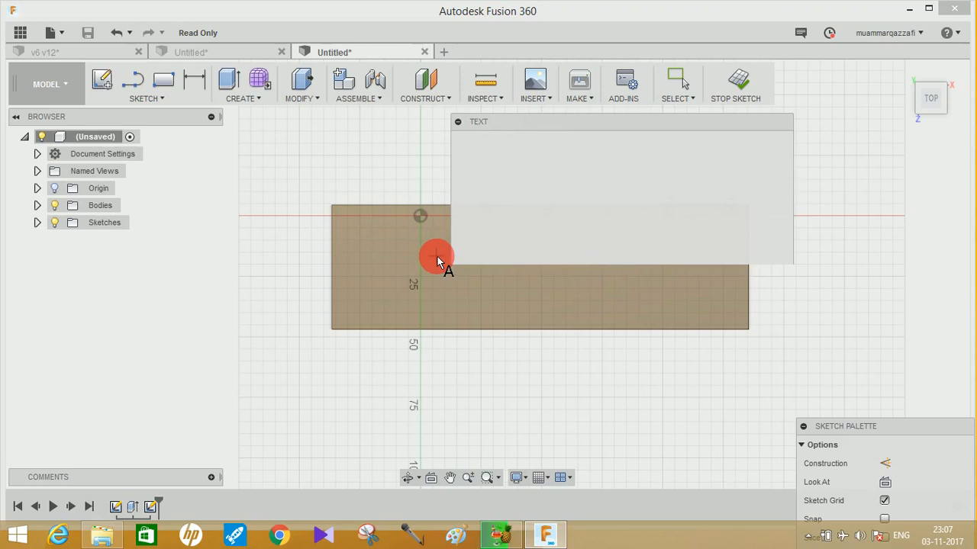
Place QAZZAFI sketch text near the block's left end, flipped to read correctly.
{"action": "left_click", "coordinate": [437, 256]}
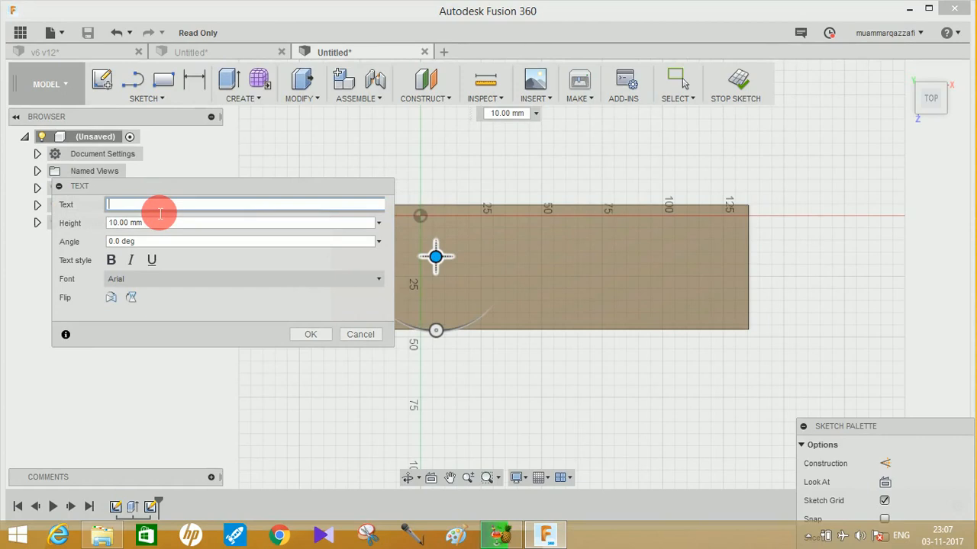
{"action": "type", "text": "QAZZAFI"}
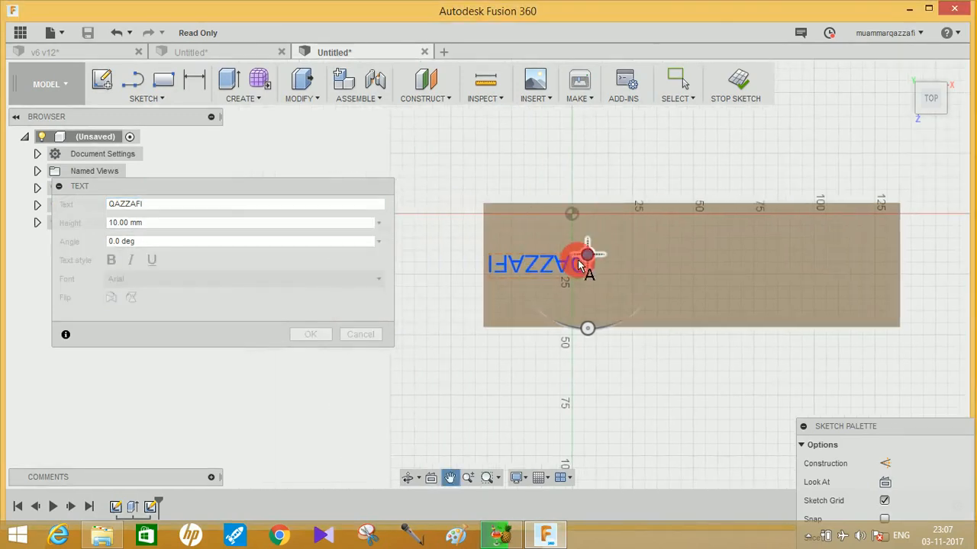
{"action": "left_click", "coordinate": [110, 298]}
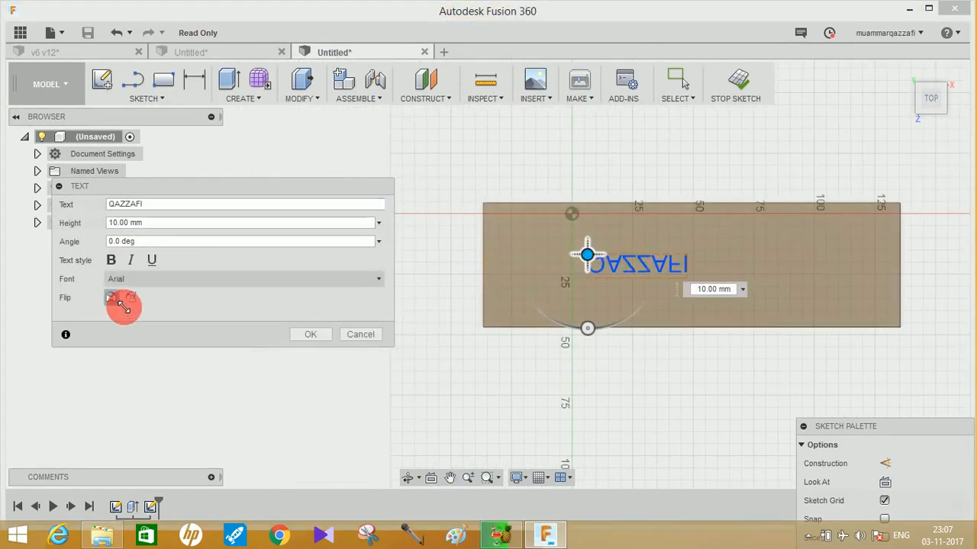
{"action": "left_click", "coordinate": [110, 298]}
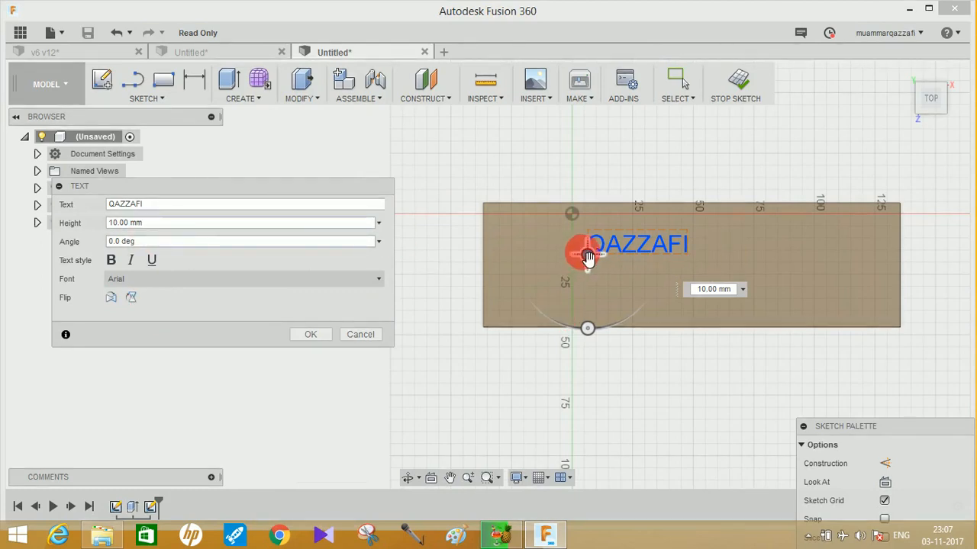
{"action": "left_click_drag", "start_coordinate": [588, 256], "coordinate": [602, 286]}
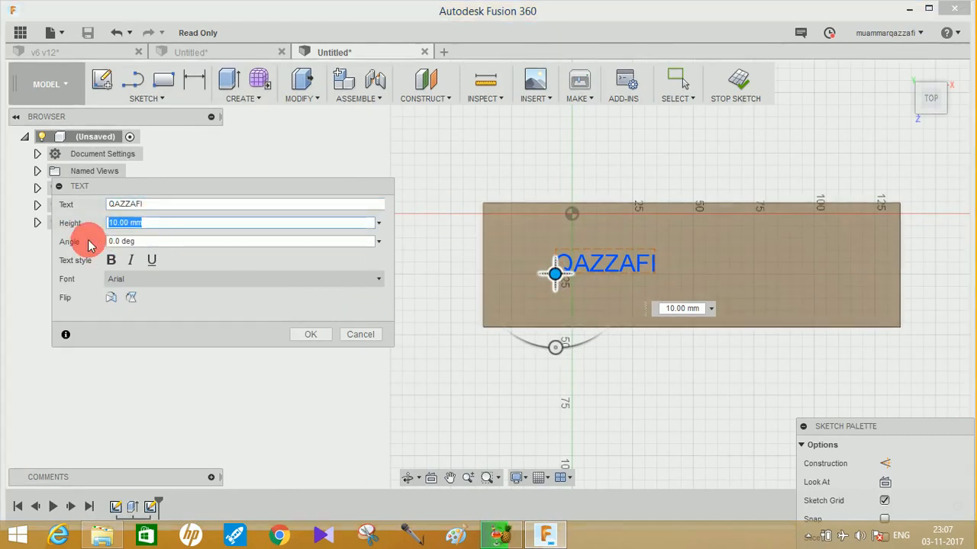
Set the QAZZAFI text to 25 mm height in Ethnocentric Rg and confirm it.
{"action": "type", "text": "25"}
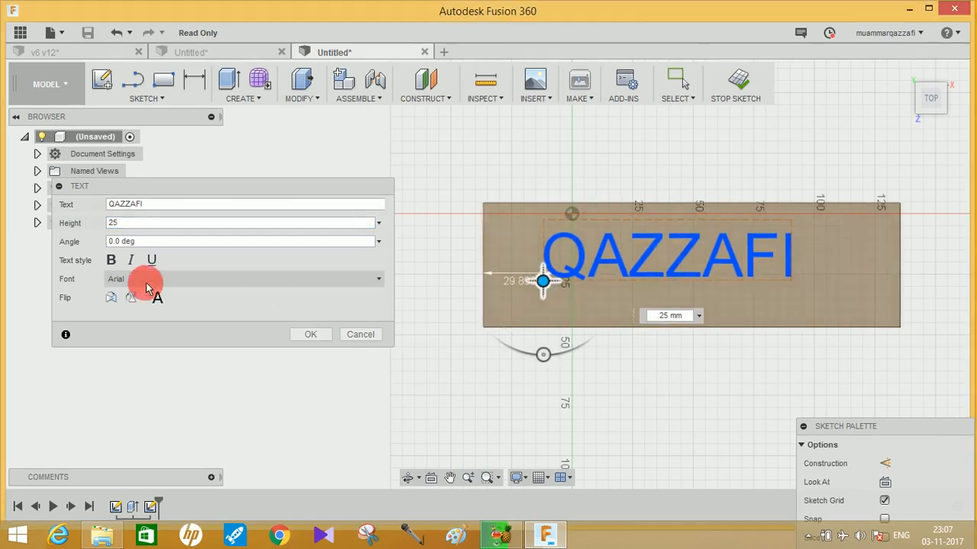
{"action": "left_click", "coordinate": [131, 260]}
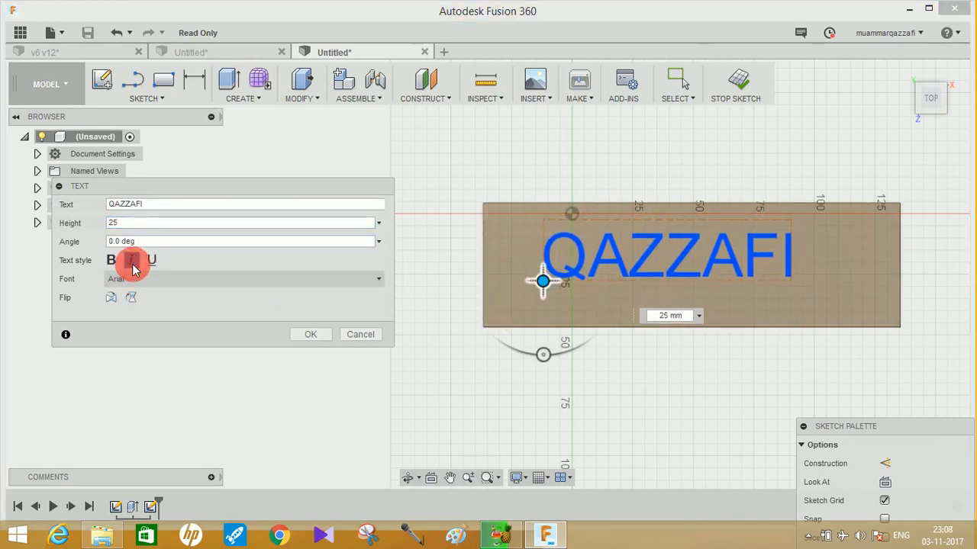
{"action": "left_click", "coordinate": [110, 259]}
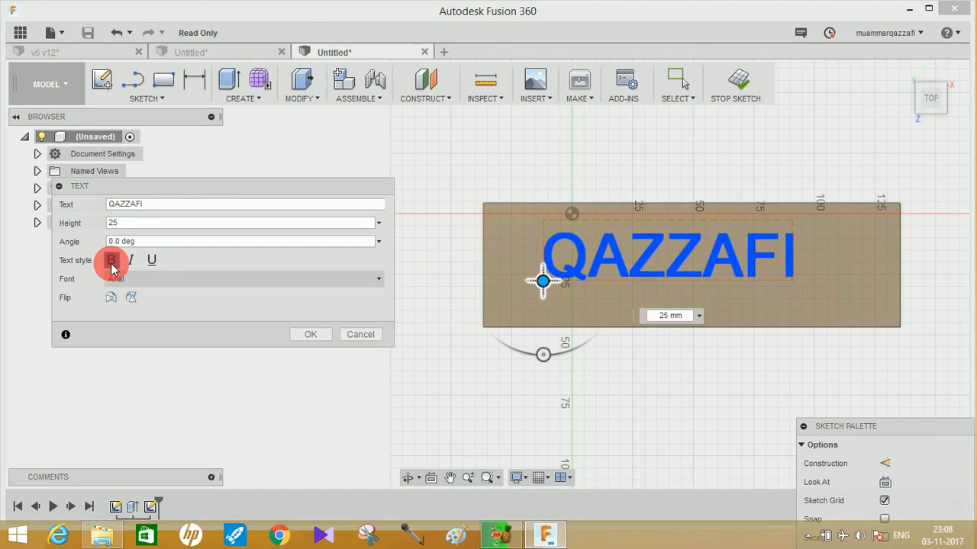
{"action": "left_click", "coordinate": [376, 278]}
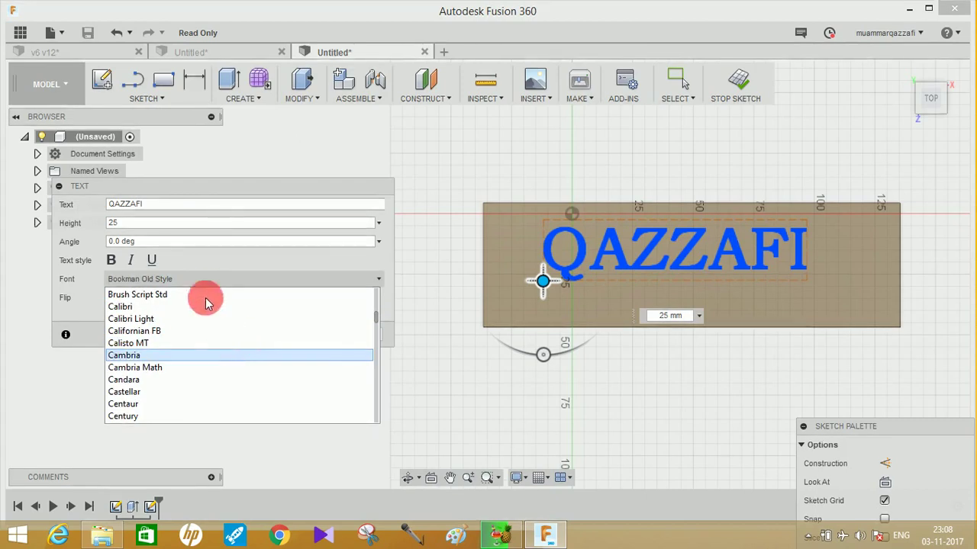
{"action": "left_click", "coordinate": [123, 354]}
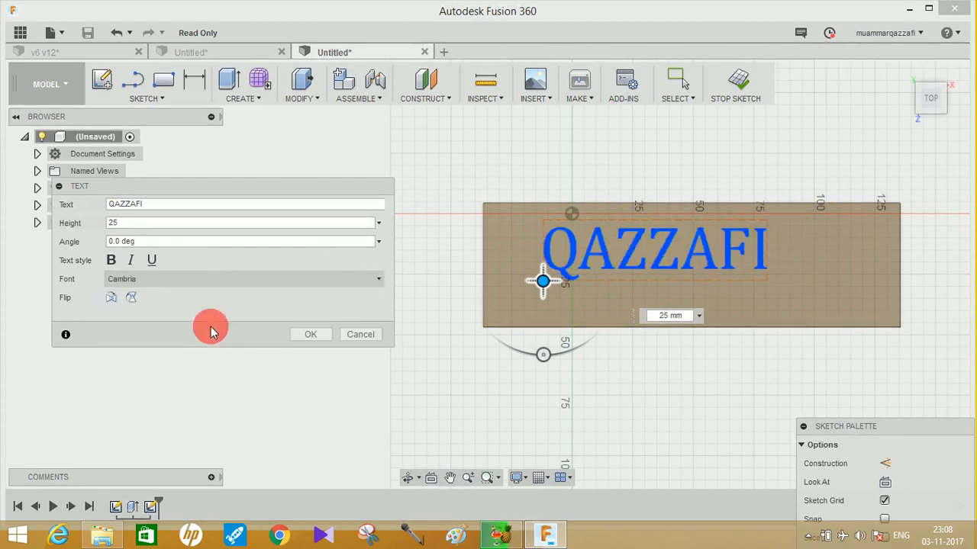
{"action": "left_click", "coordinate": [243, 278]}
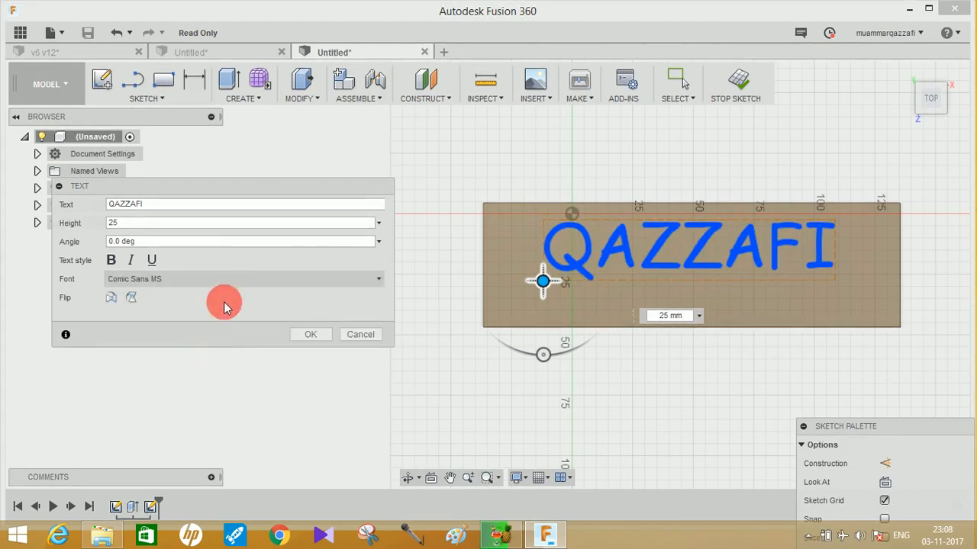
{"action": "left_click", "coordinate": [244, 277]}
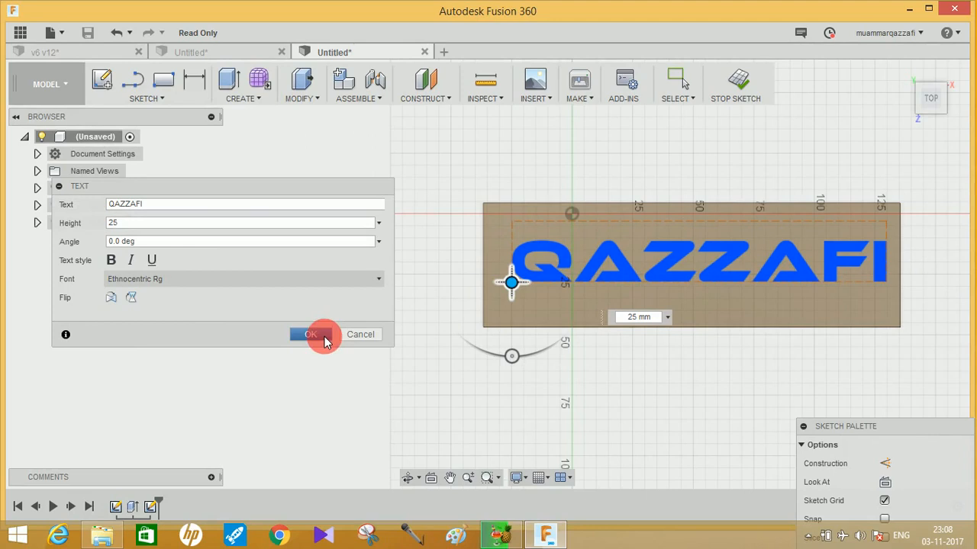
{"action": "left_click", "coordinate": [312, 334]}
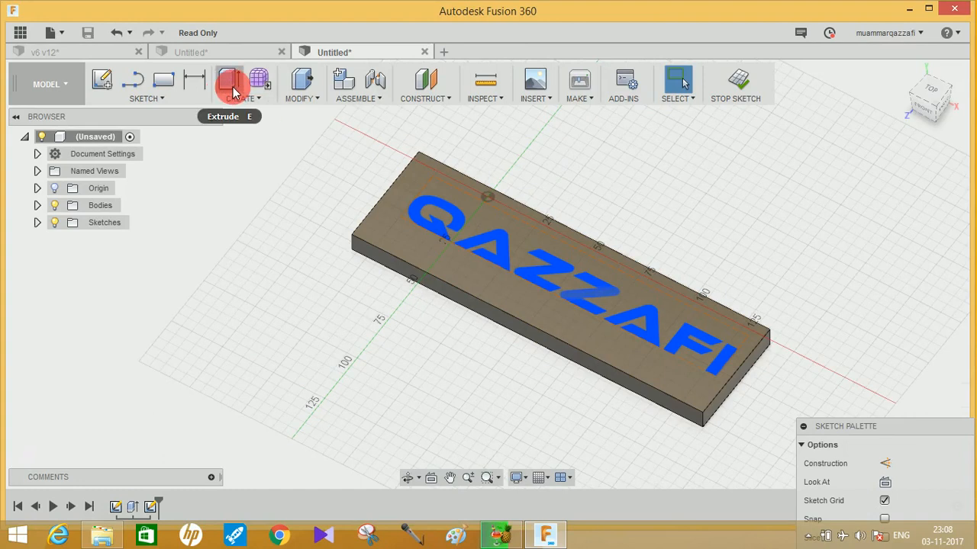
Extrude the QAZZAFI text profile upward into raised solid letters on the block.
{"action": "left_click", "coordinate": [232, 79]}
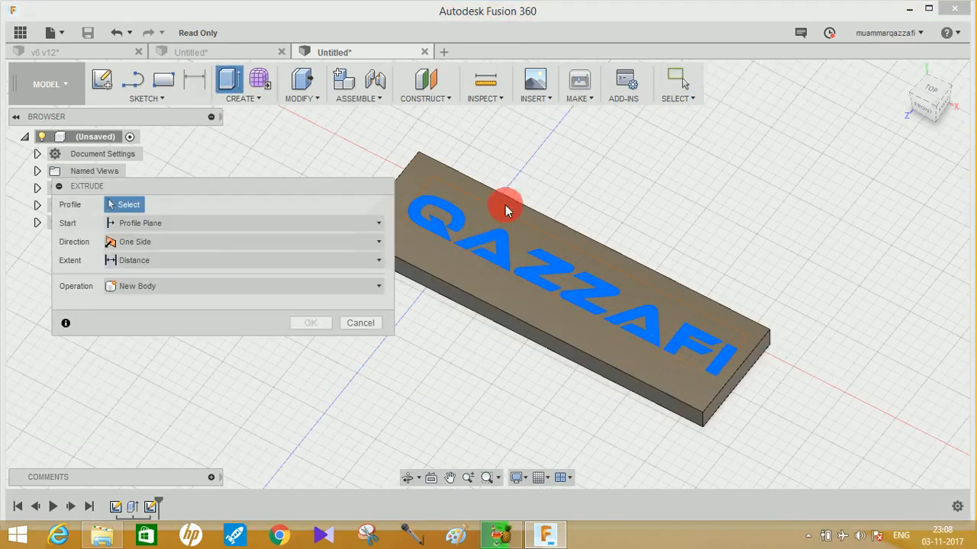
{"action": "mouse_move", "coordinate": [684, 183]}
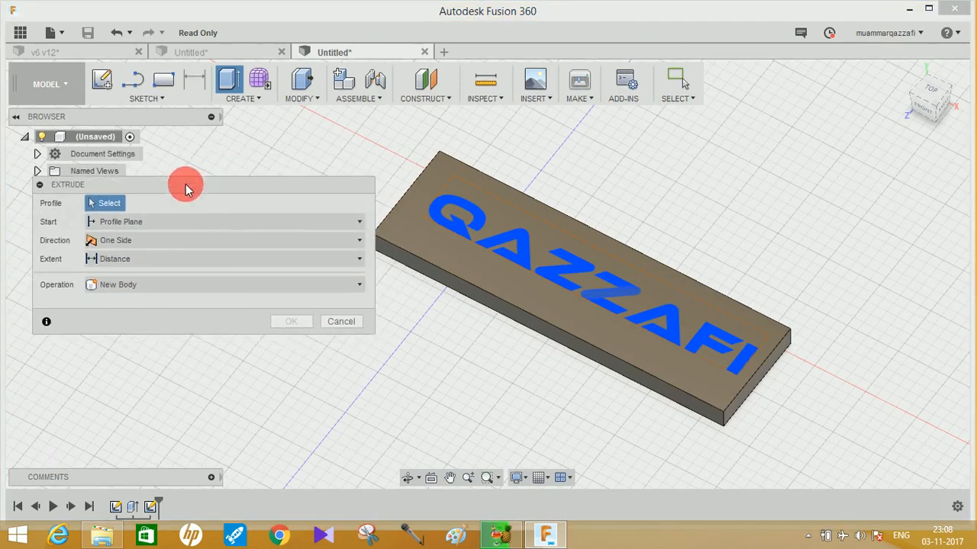
{"action": "mouse_move", "coordinate": [322, 80]}
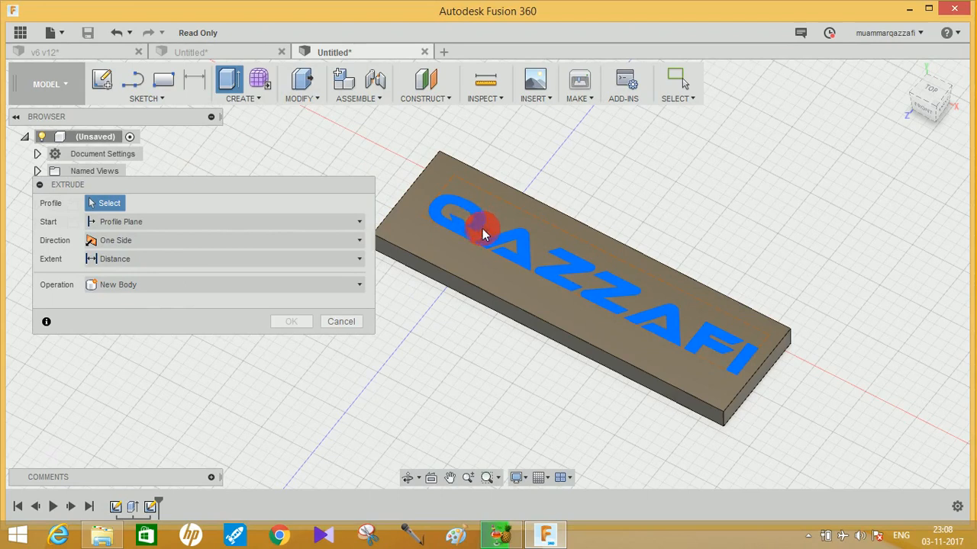
{"action": "left_click", "coordinate": [483, 232]}
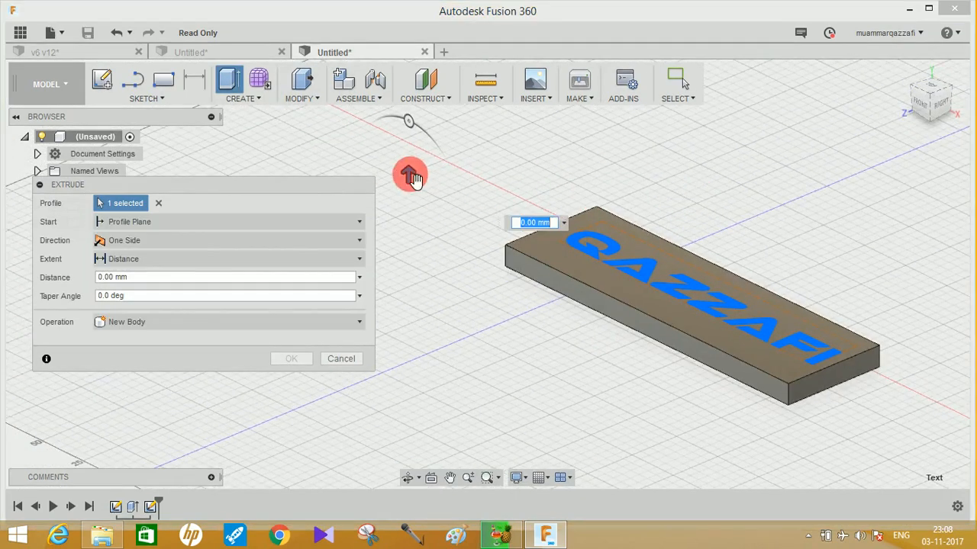
{"action": "left_click_drag", "start_coordinate": [411, 174], "coordinate": [409, 159]}
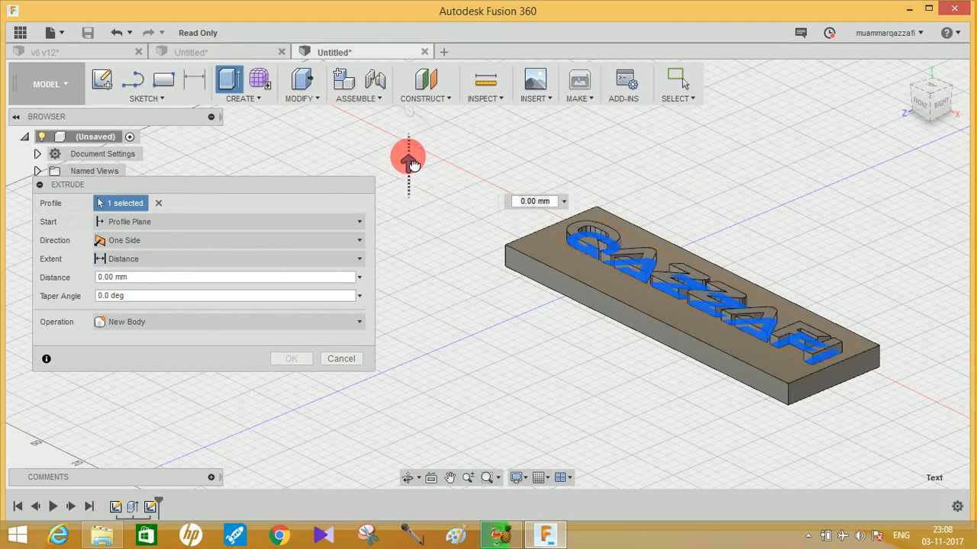
{"action": "left_click", "coordinate": [290, 359]}
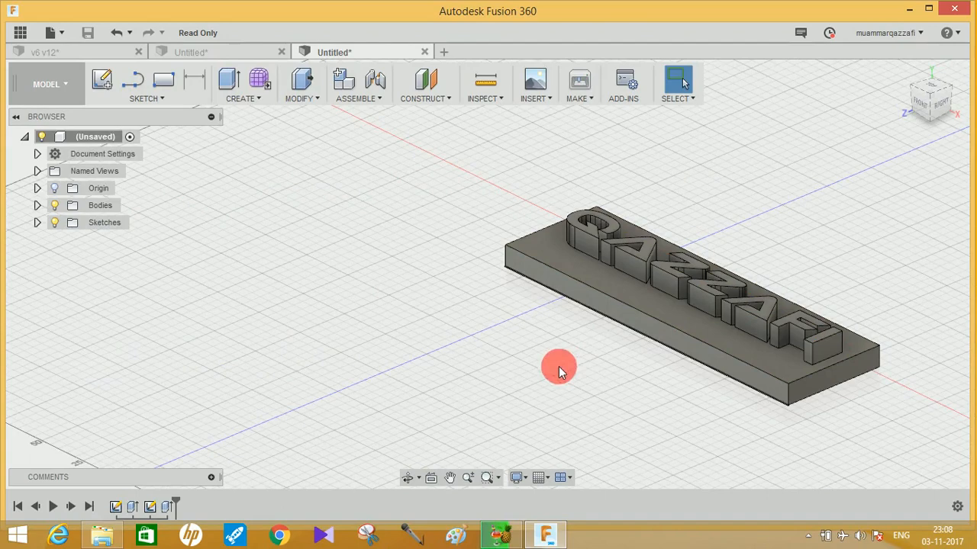
{"action": "left_click_drag", "start_coordinate": [557, 371], "coordinate": [501, 395]}
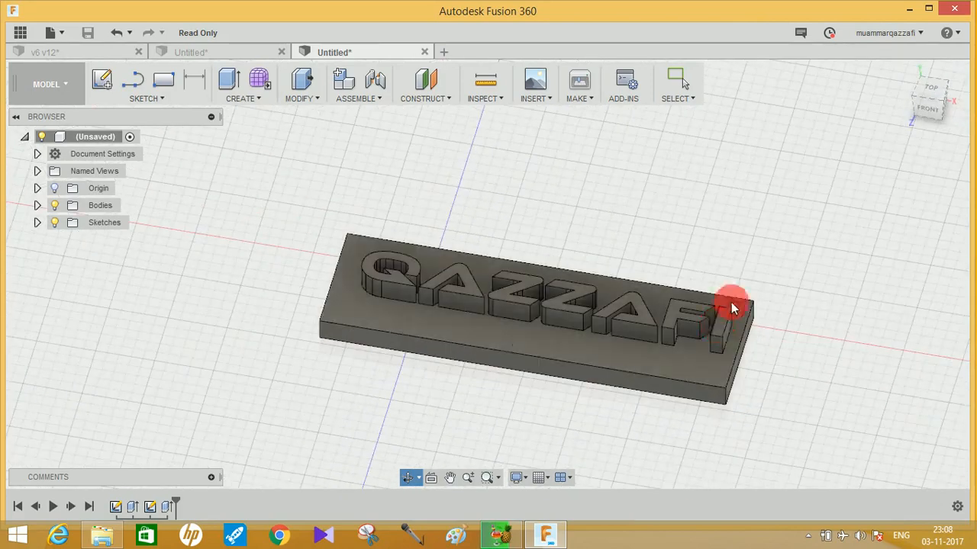
{"action": "left_click_drag", "start_coordinate": [730, 302], "coordinate": [714, 316]}
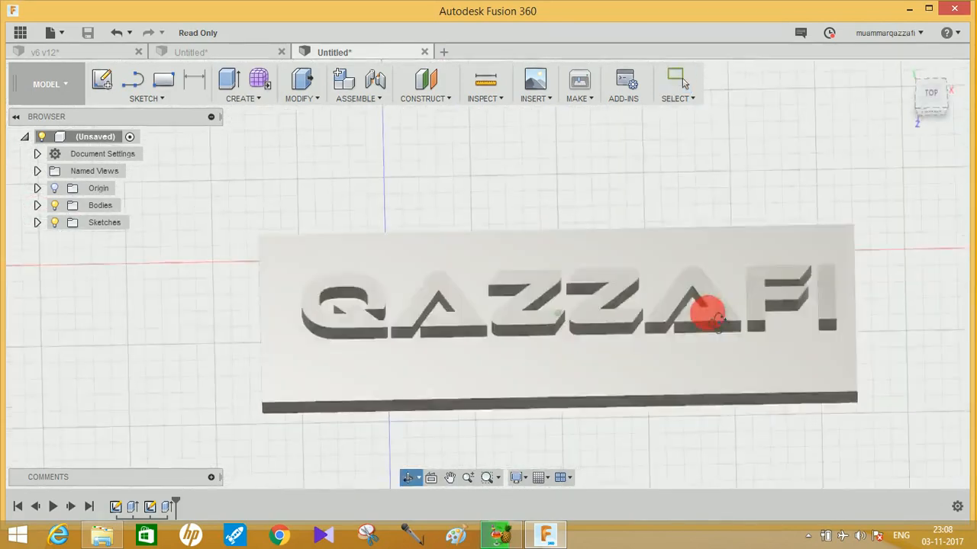
{"action": "left_click_drag", "start_coordinate": [710, 312], "coordinate": [607, 229]}
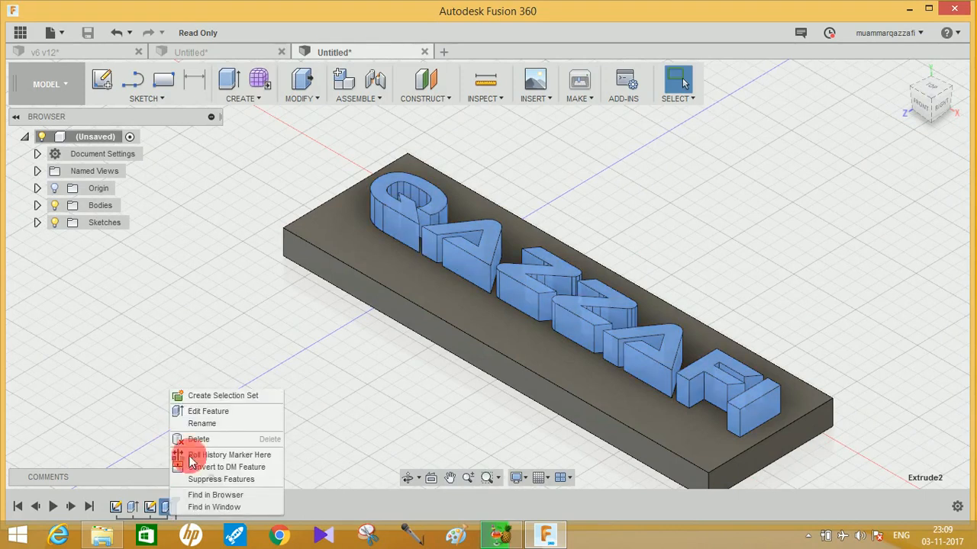
Edit the lettering extrusion, dragging its depth and entering a distance of -2 mm.
{"action": "left_click", "coordinate": [207, 412]}
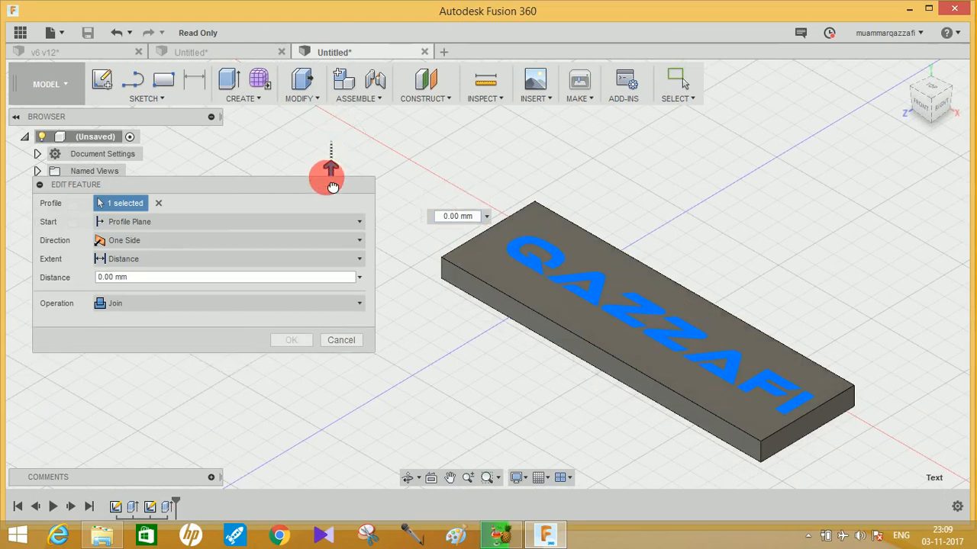
{"action": "left_click_drag", "start_coordinate": [330, 168], "coordinate": [628, 193]}
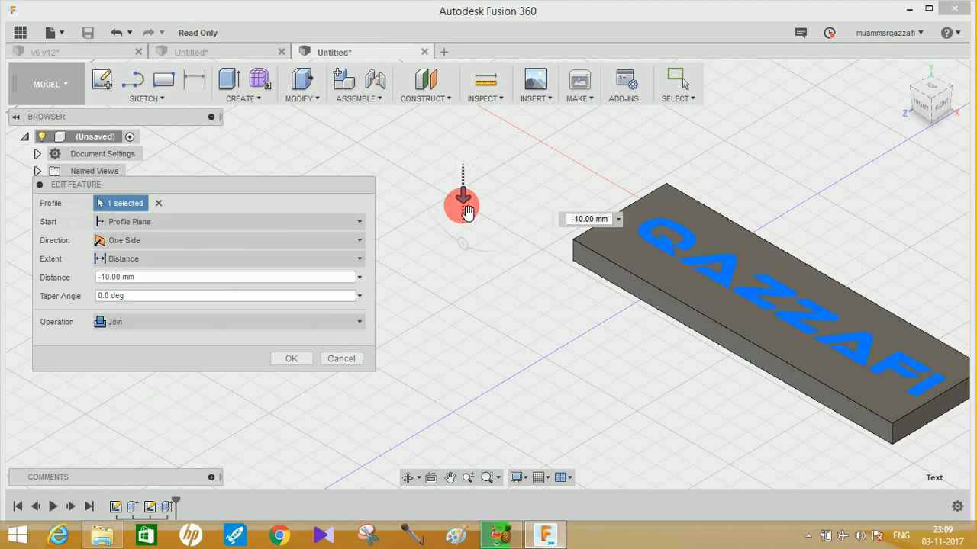
{"action": "left_click_drag", "start_coordinate": [466, 206], "coordinate": [641, 252]}
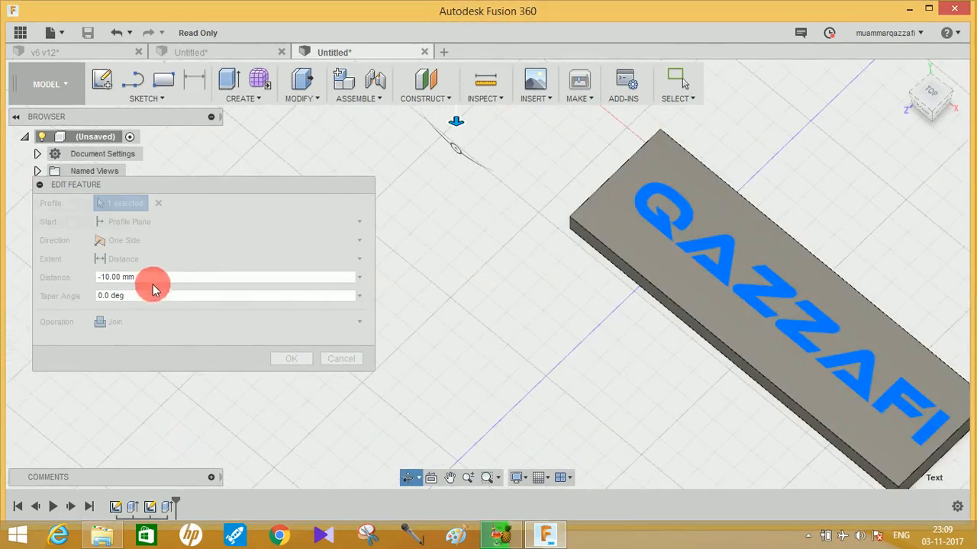
{"action": "left_click", "coordinate": [152, 278]}
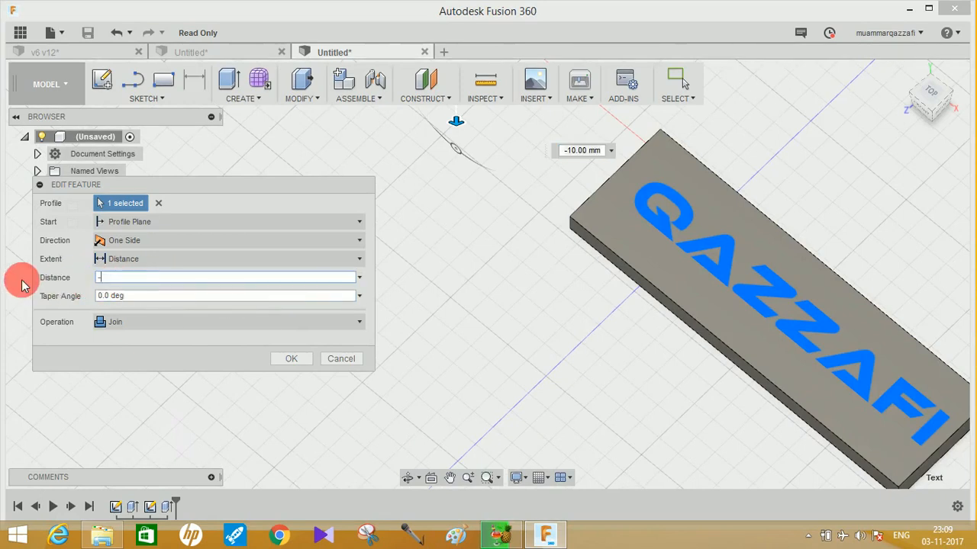
{"action": "type", "text": "-2"}
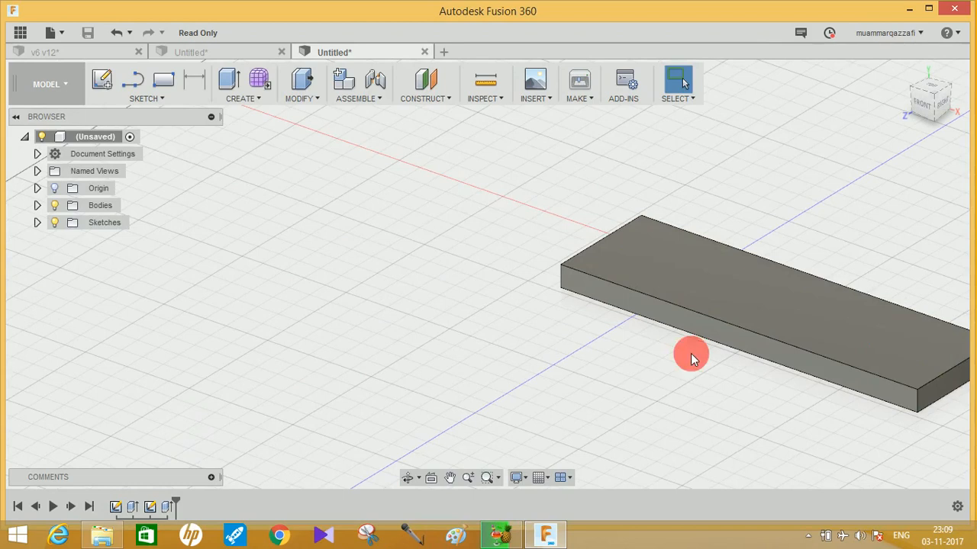
{"action": "left_click_drag", "start_coordinate": [689, 354], "coordinate": [515, 375]}
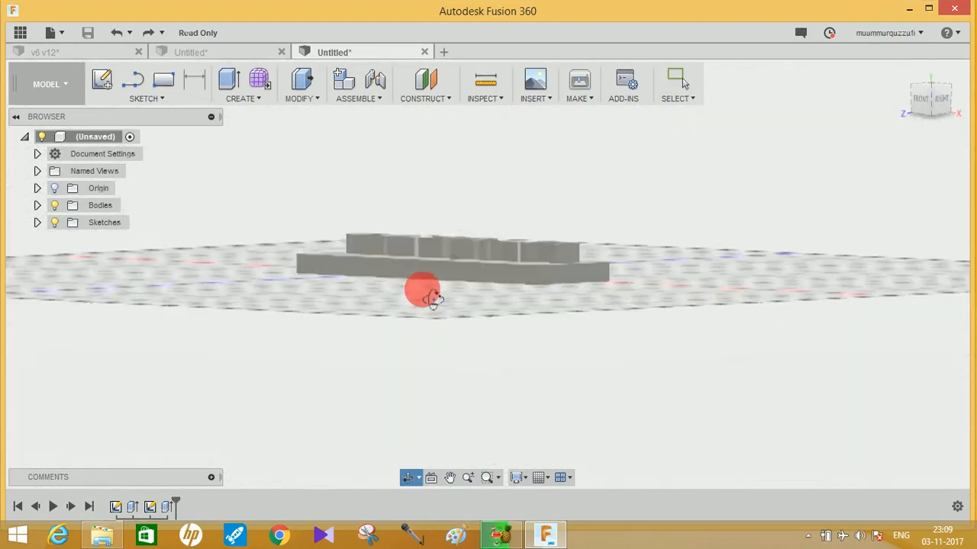
{"action": "left_click_drag", "start_coordinate": [428, 290], "coordinate": [455, 287]}
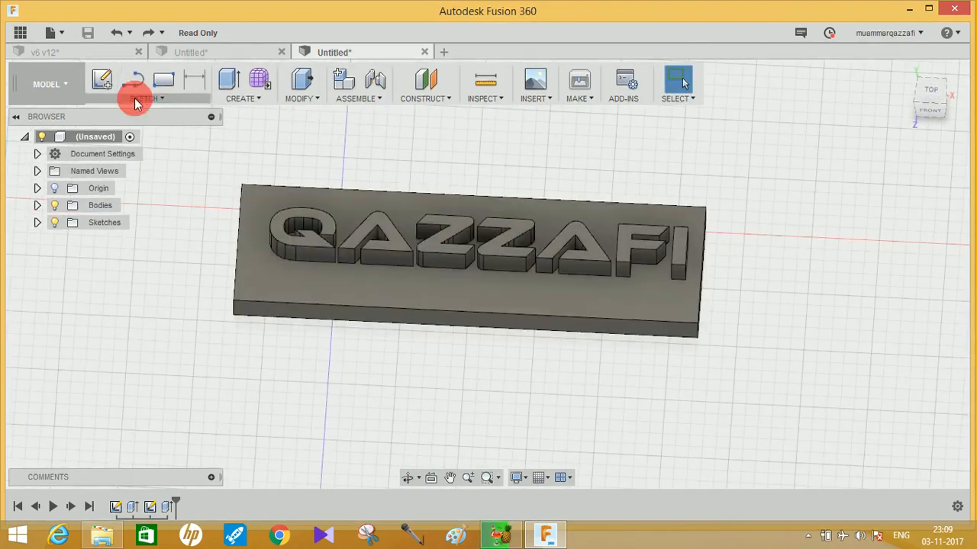
Sketch the text XYZ on the block's top face below QAZZAFI and confirm it.
{"action": "left_click", "coordinate": [150, 98]}
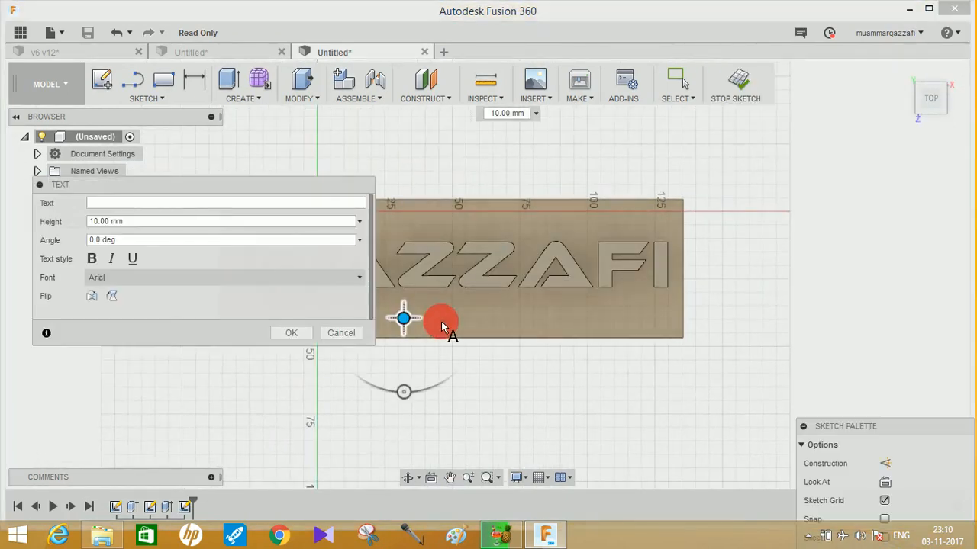
{"action": "type", "text": "XYZ"}
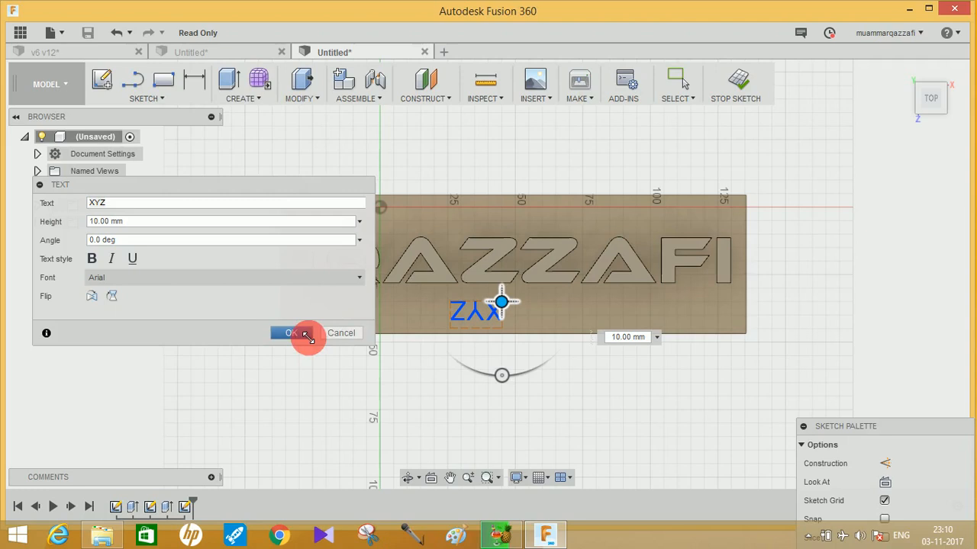
{"action": "left_click", "coordinate": [291, 333]}
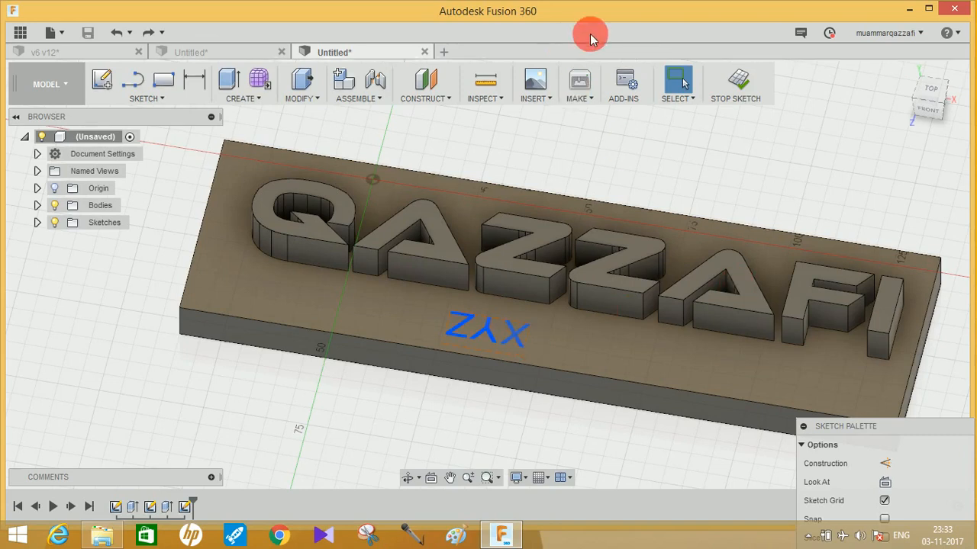
{"action": "mouse_move", "coordinate": [439, 144]}
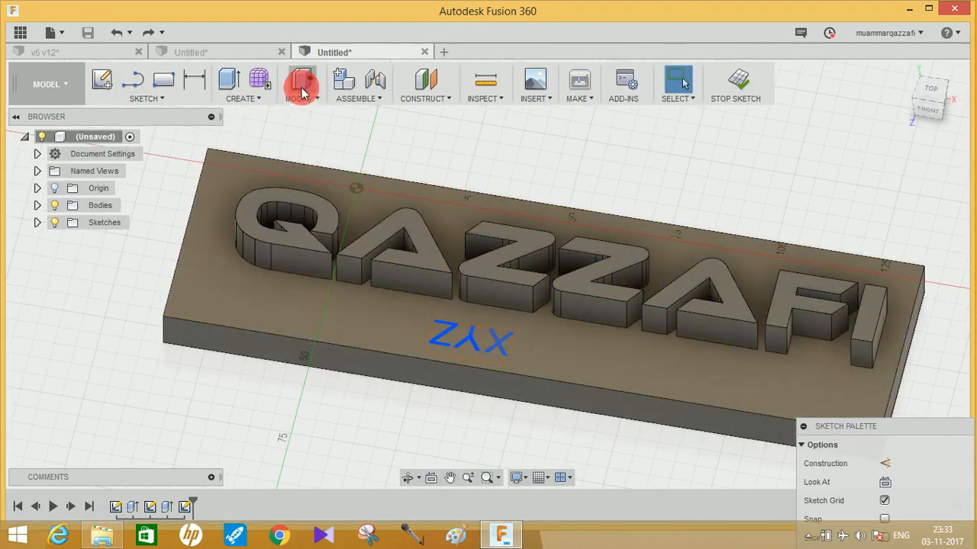
{"action": "mouse_move", "coordinate": [237, 79]}
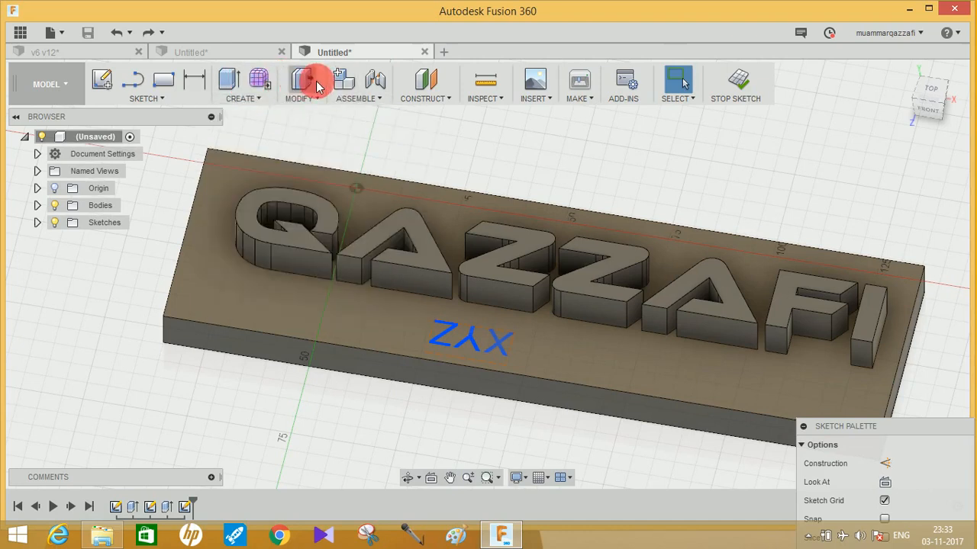
Extrude the XYZ profile as a cut about 5 mm into the block.
{"action": "left_click", "coordinate": [306, 79]}
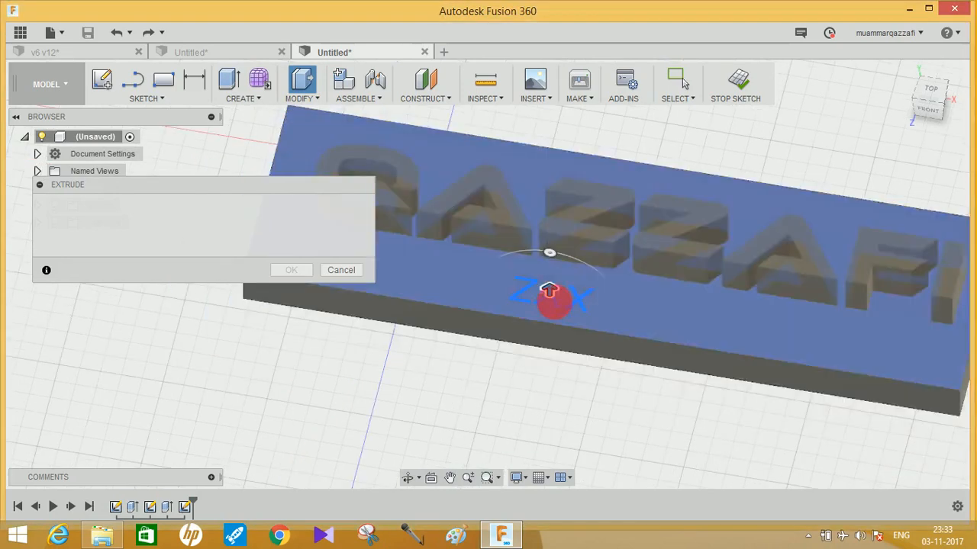
{"action": "left_click", "coordinate": [549, 298]}
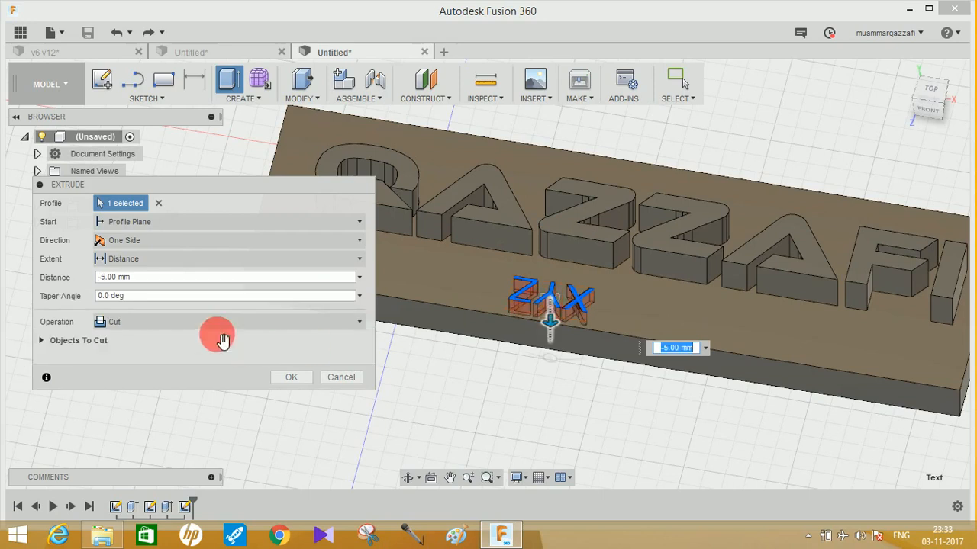
{"action": "left_click", "coordinate": [290, 376]}
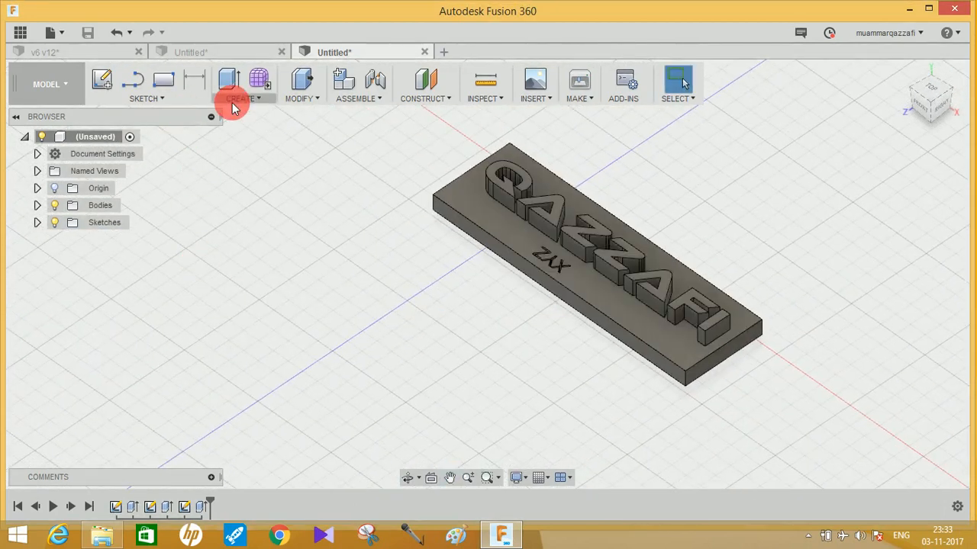
Create a 160 mm sphere as a new body beside the lettered block.
{"action": "left_click", "coordinate": [241, 98]}
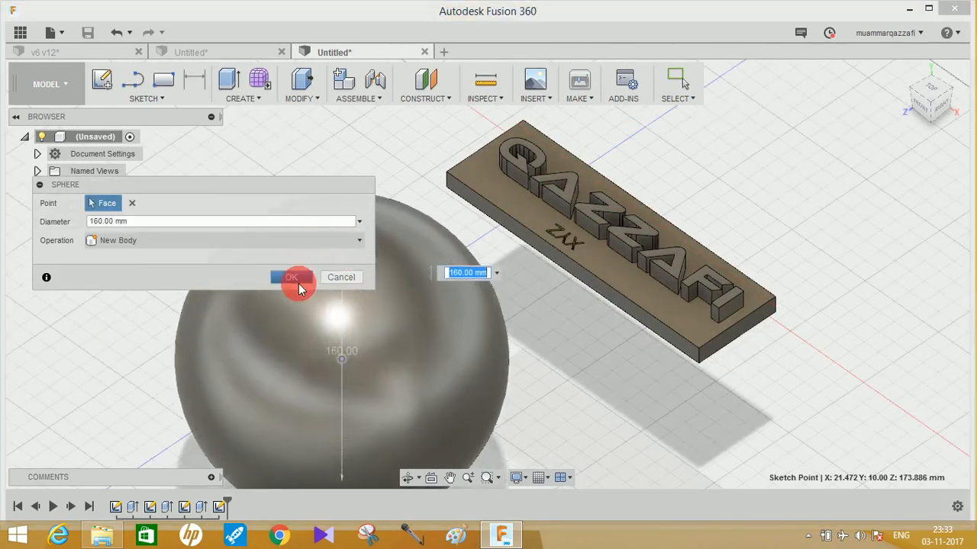
{"action": "left_click", "coordinate": [293, 278]}
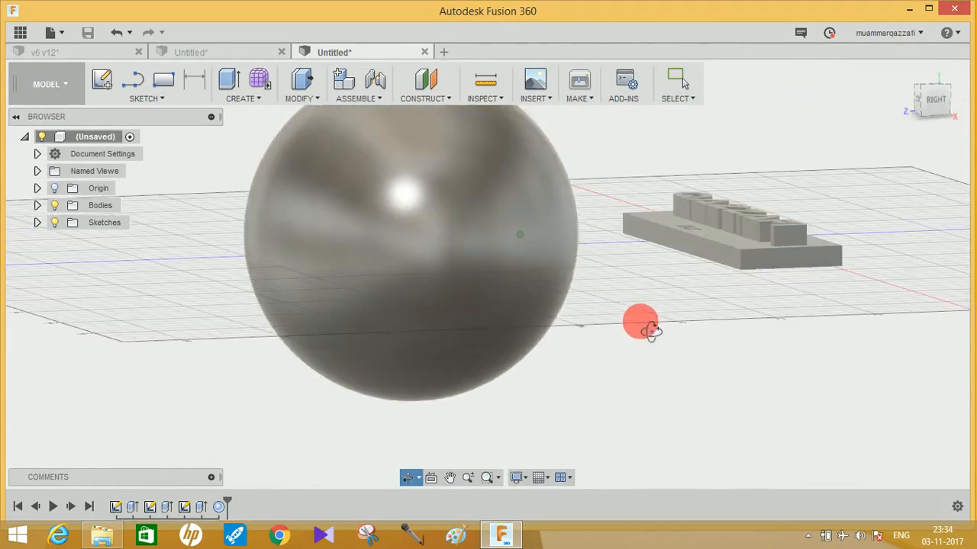
Start a new sketch and enter QAZZAFI as sketch text facing the sphere.
{"action": "left_click", "coordinate": [790, 259]}
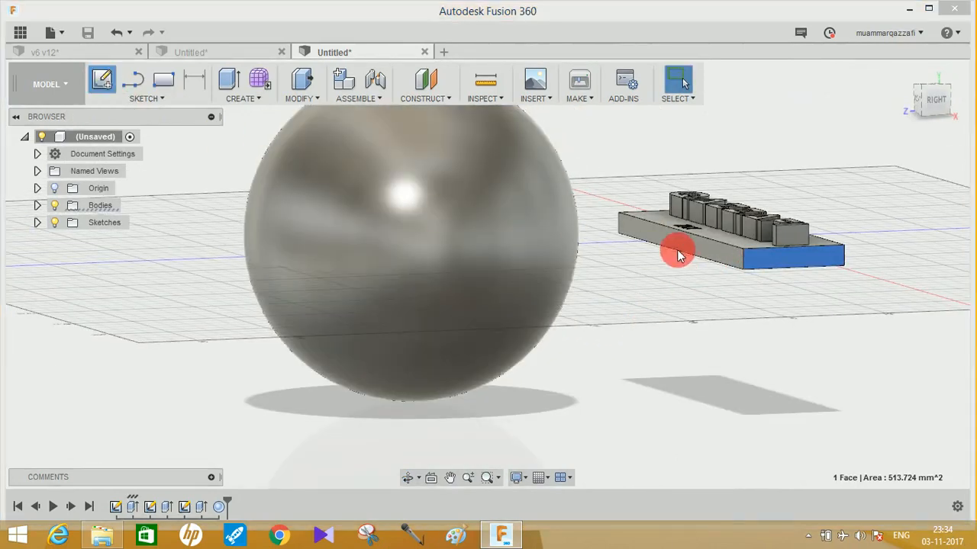
{"action": "left_click", "coordinate": [104, 79]}
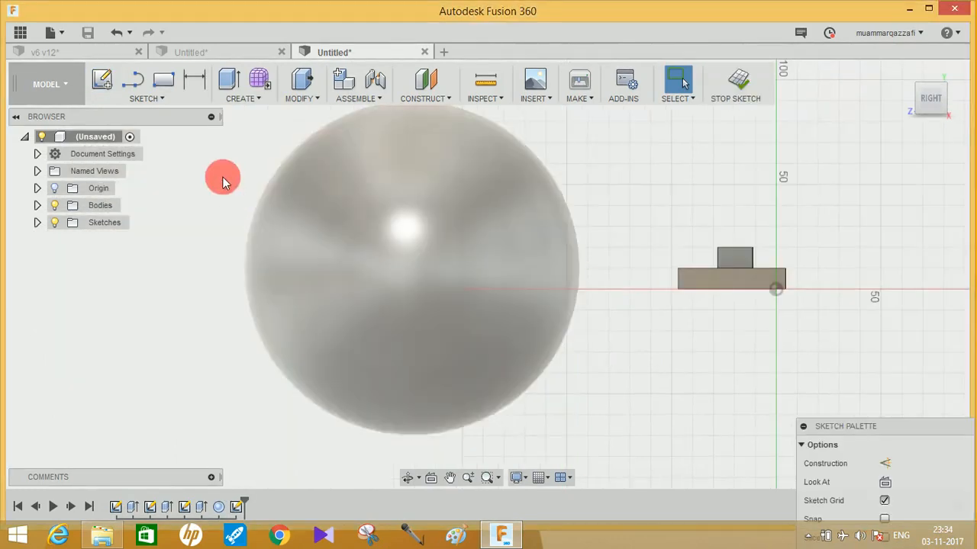
{"action": "left_click", "coordinate": [143, 84]}
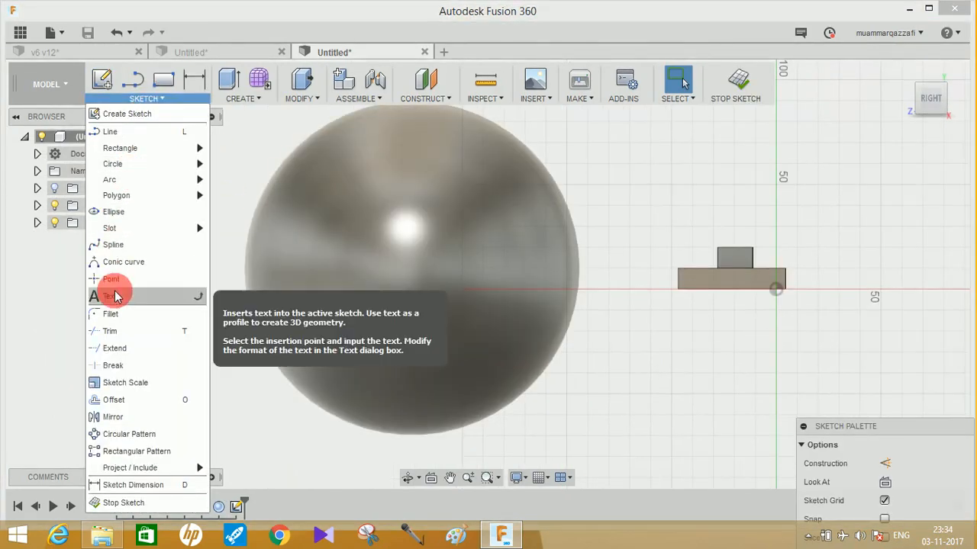
{"action": "left_click", "coordinate": [113, 296]}
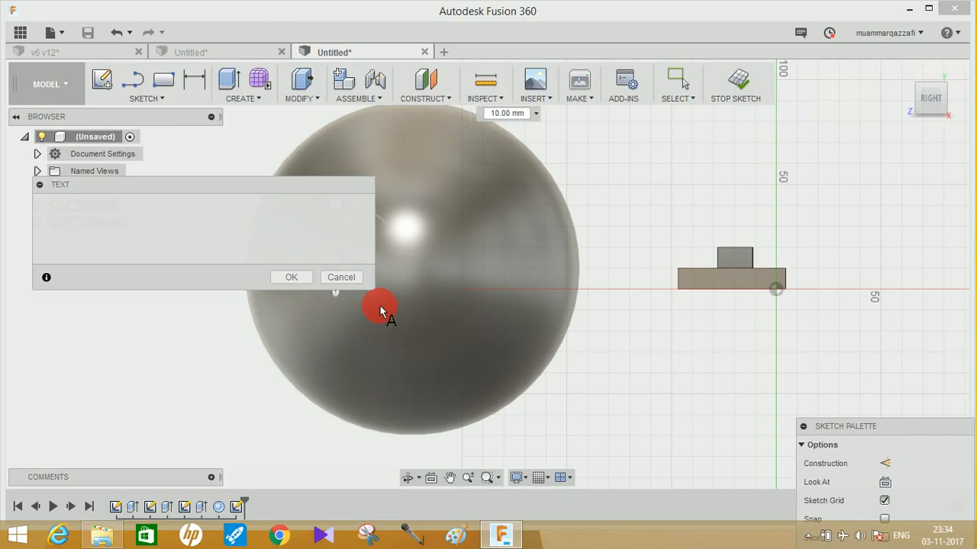
{"action": "type", "text": "QAZZAFI"}
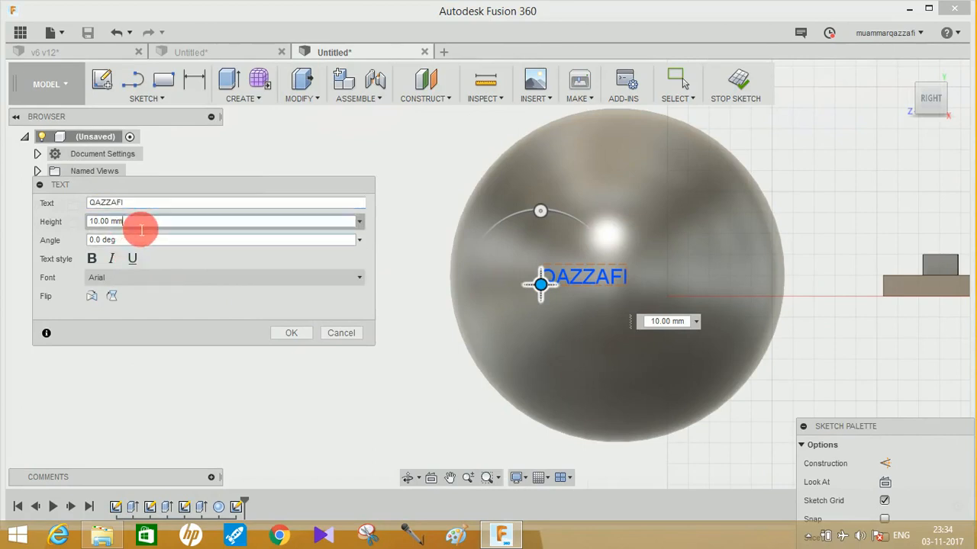
Set the text to Ethnocentric Rg at 20 mm height after trying 30 and 25, and confirm.
{"action": "type", "text": "30"}
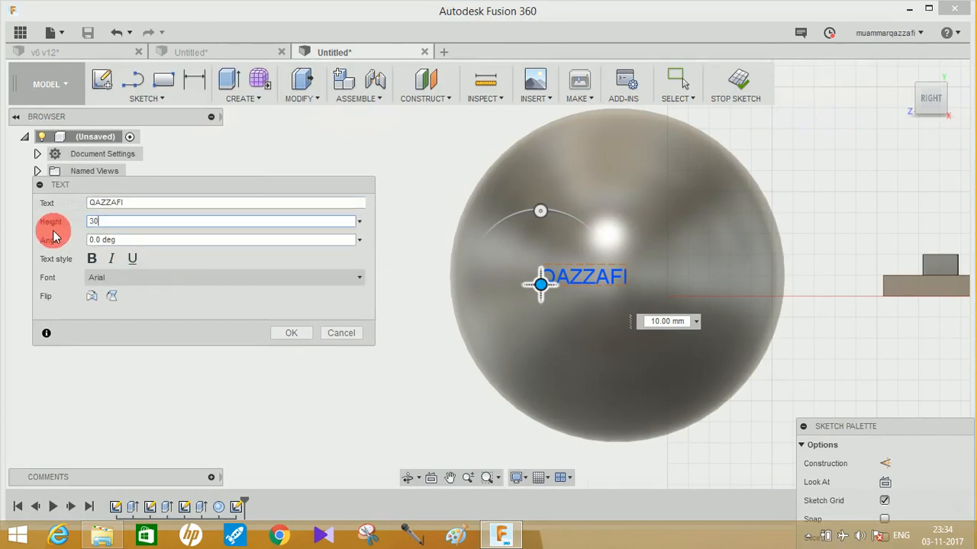
{"action": "type", "text": "30"}
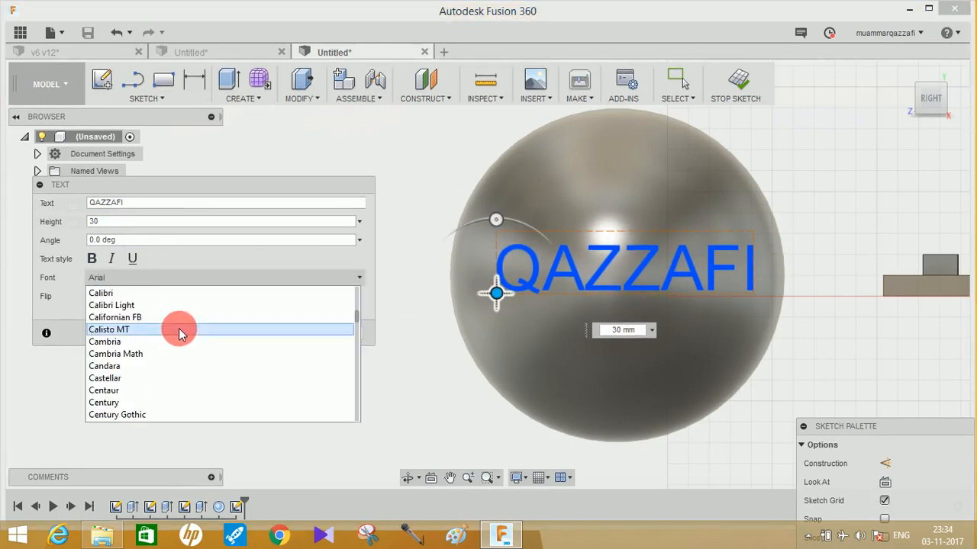
{"action": "scroll", "scroll_direction": "down", "scroll_amount": 3}
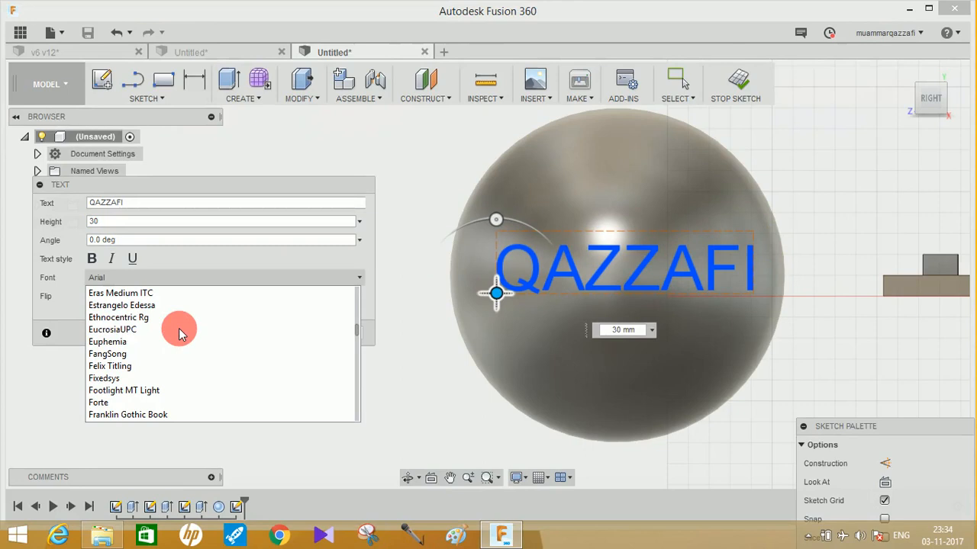
{"action": "left_click", "coordinate": [122, 305]}
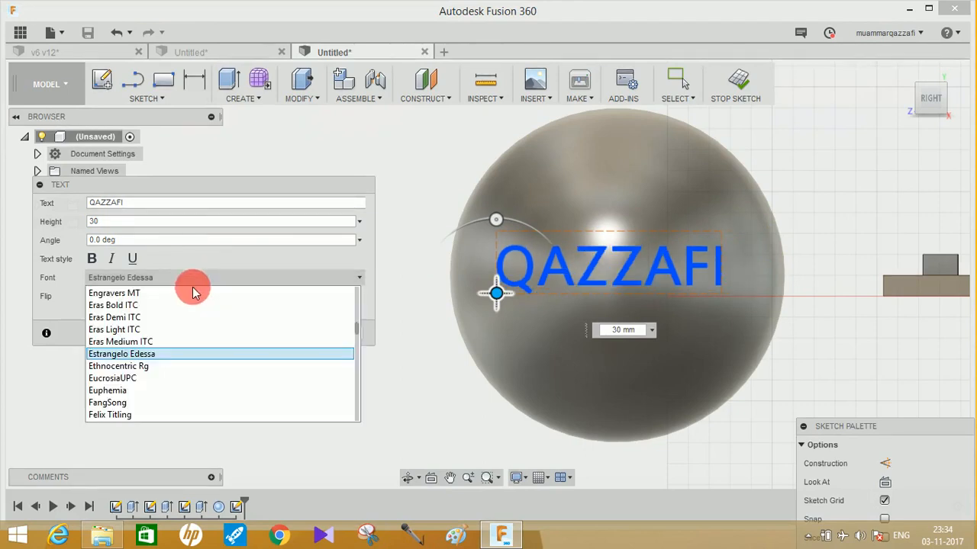
{"action": "left_click", "coordinate": [119, 366]}
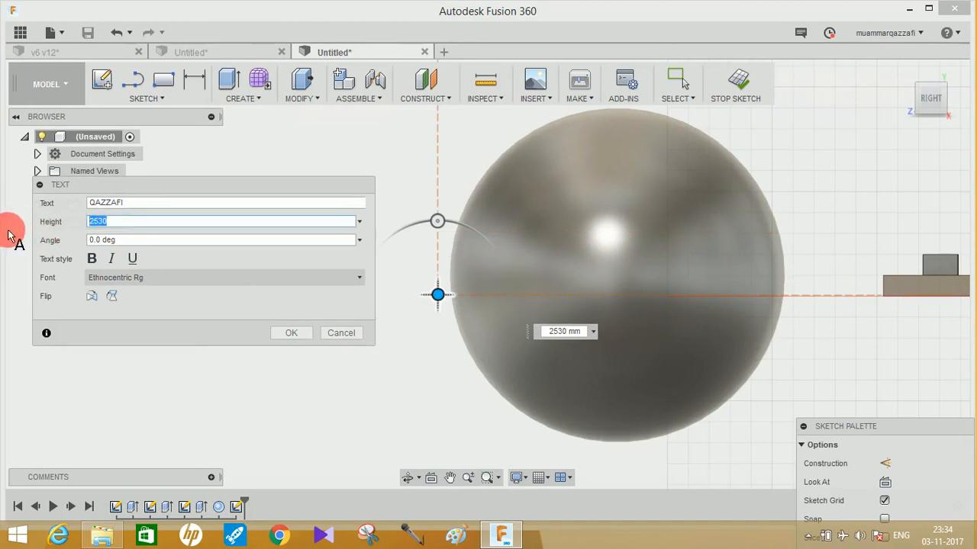
{"action": "type", "text": "25"}
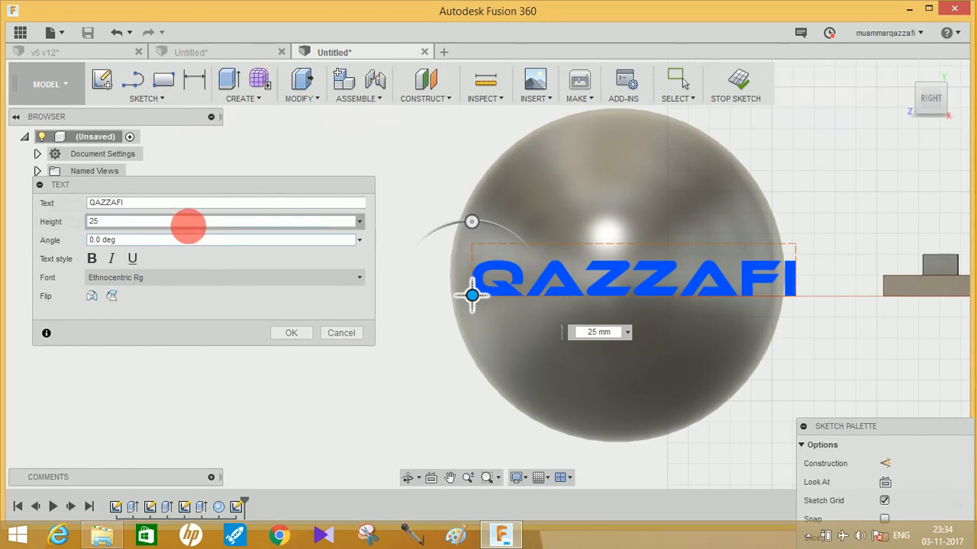
{"action": "type", "text": "20"}
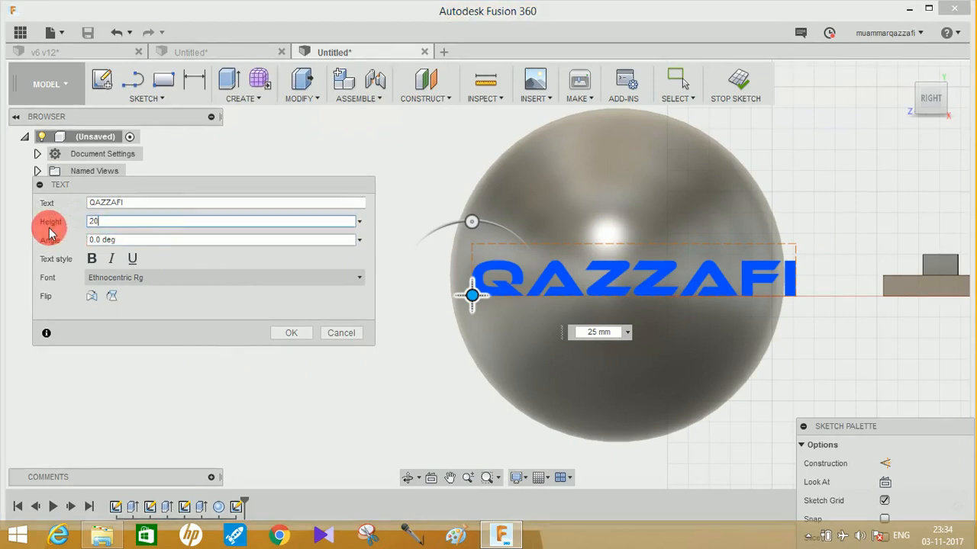
{"action": "type", "text": "20"}
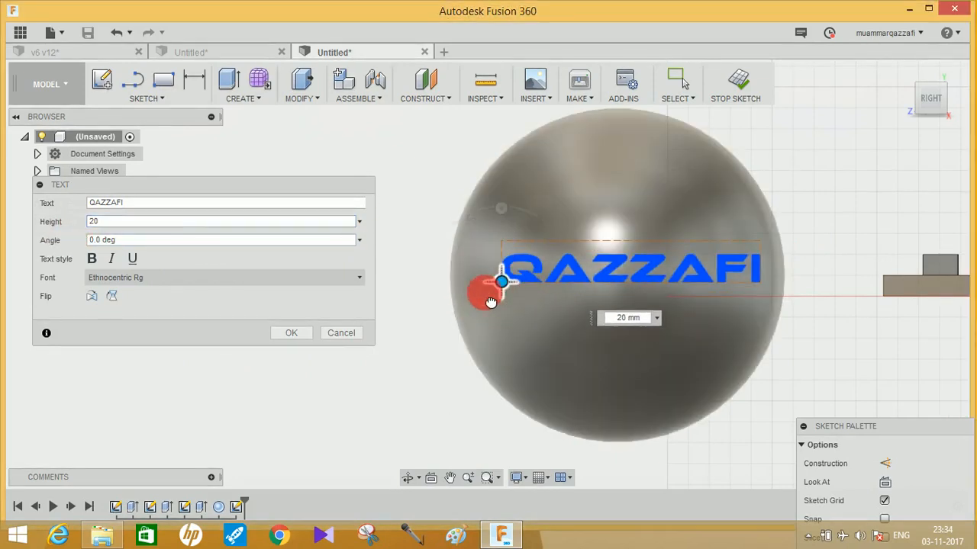
{"action": "left_click", "coordinate": [290, 333]}
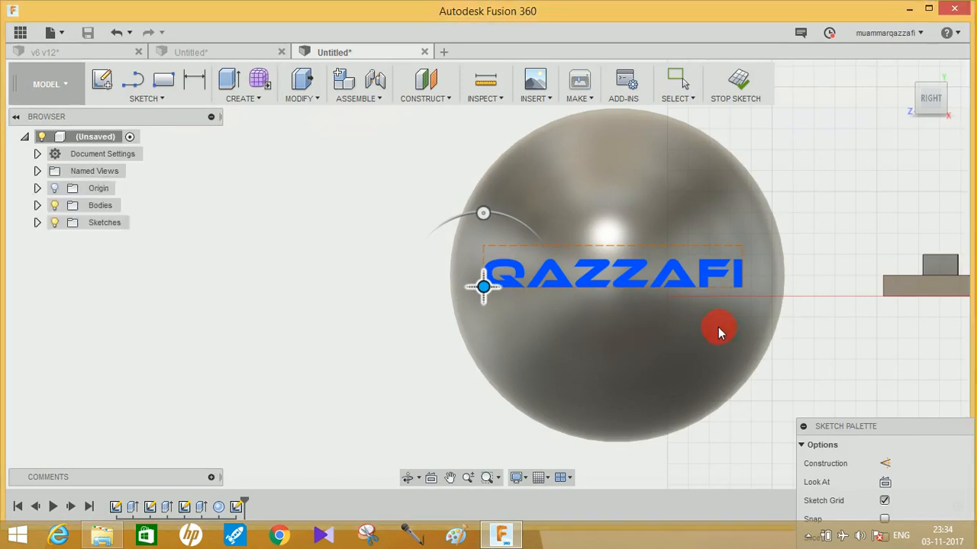
Set the QAZZAFI extrusion's Start to From Object, using the sphere as the object.
{"action": "left_click_drag", "start_coordinate": [718, 332], "coordinate": [603, 351]}
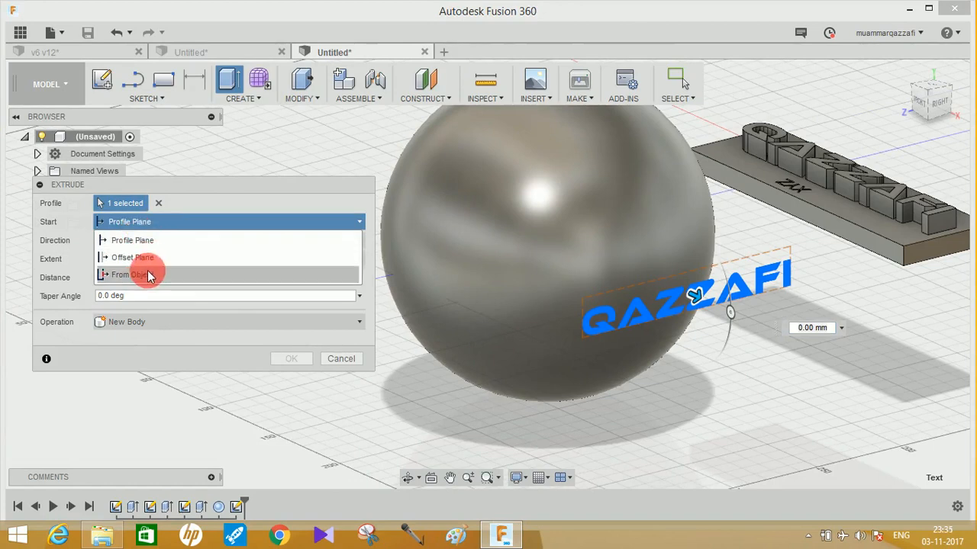
{"action": "left_click", "coordinate": [135, 275]}
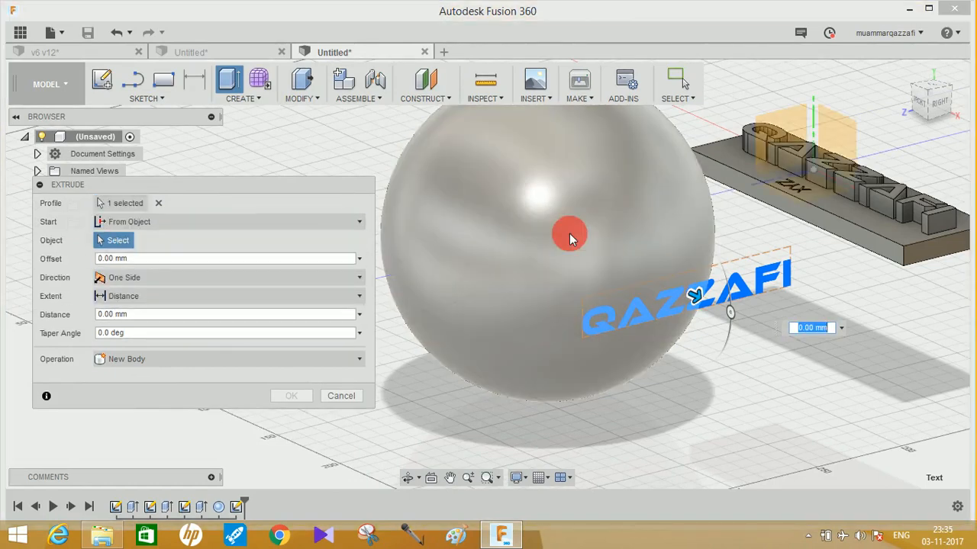
{"action": "mouse_move", "coordinate": [678, 308]}
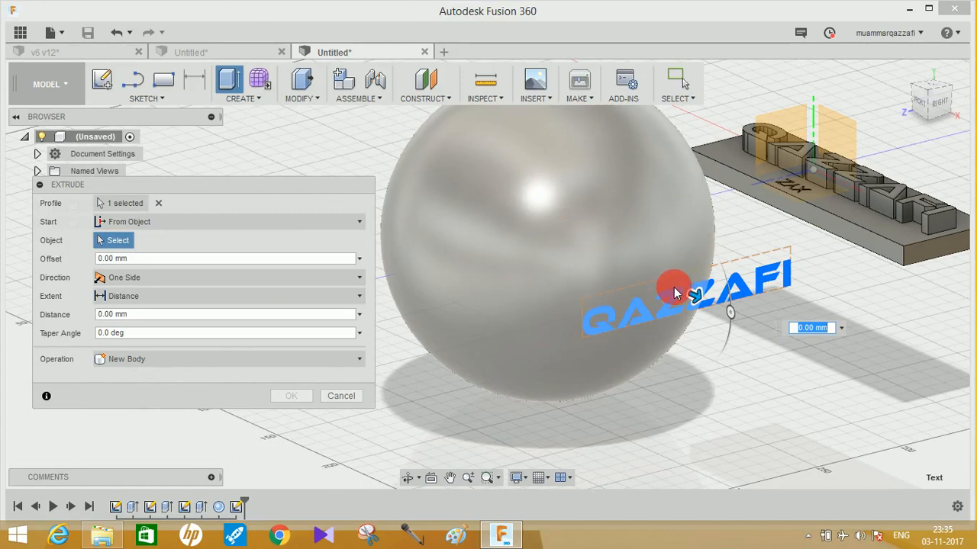
{"action": "mouse_move", "coordinate": [720, 281]}
{"action": "type", "text": "10"}
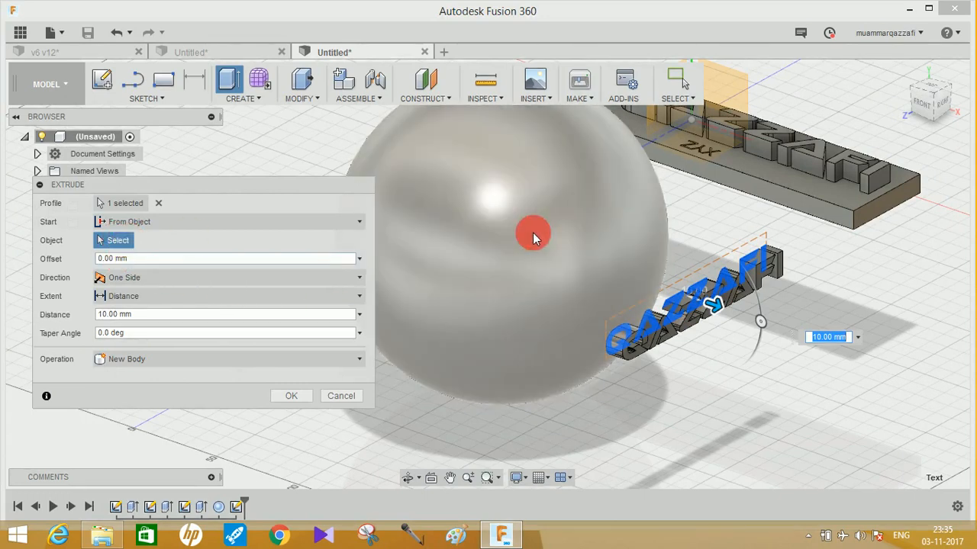
{"action": "mouse_move", "coordinate": [635, 210]}
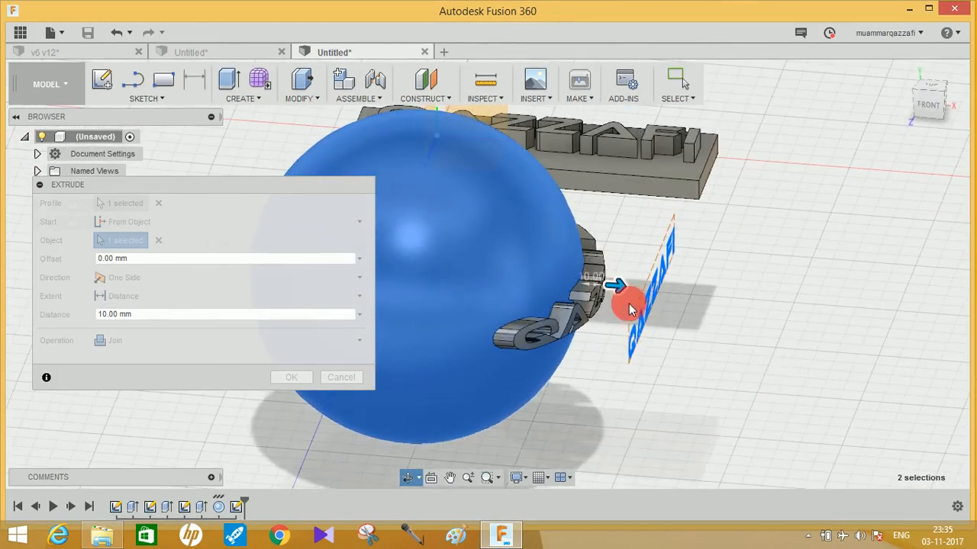
Apply a -20 mm Cut extrusion so QAZZAFI is engraved into the sphere.
{"action": "left_click_drag", "start_coordinate": [626, 297], "coordinate": [607, 293]}
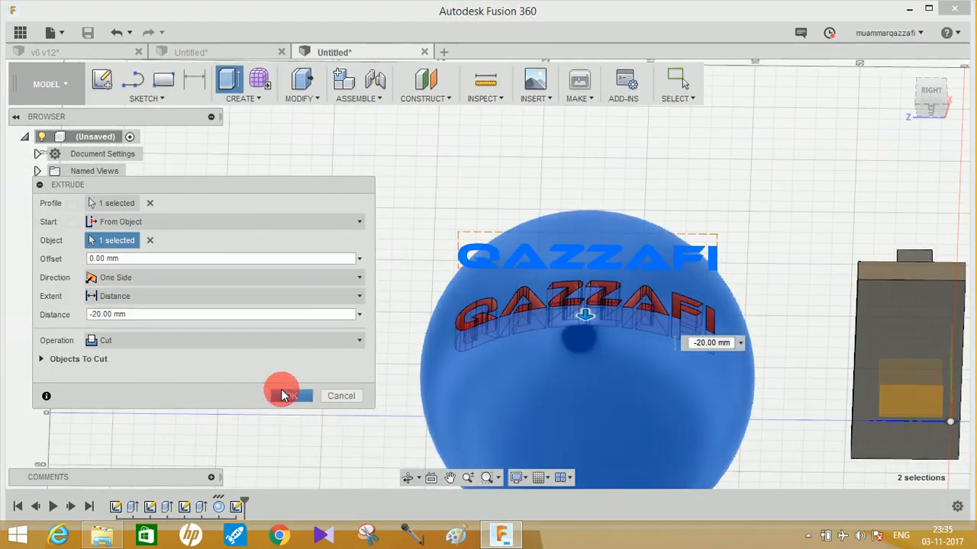
{"action": "left_click", "coordinate": [288, 396]}
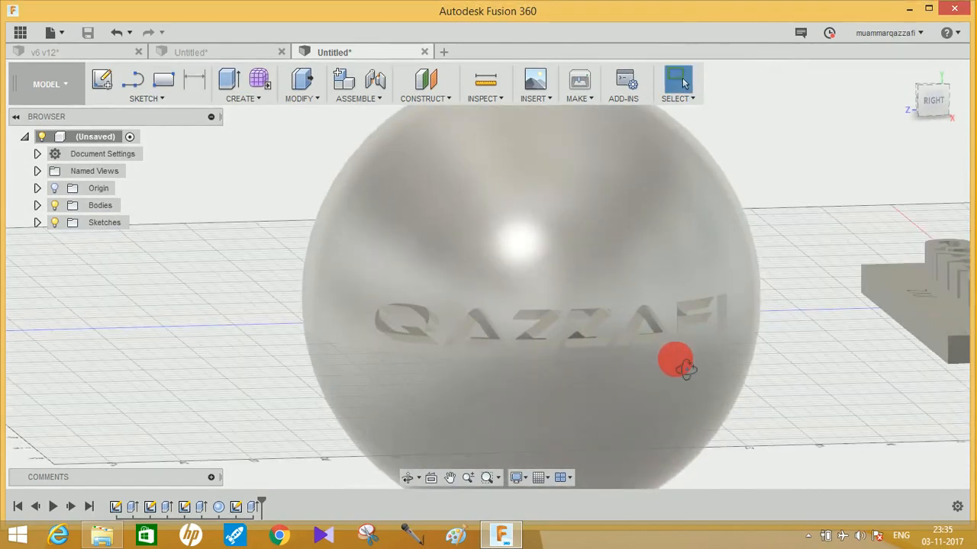
{"action": "left_click_drag", "start_coordinate": [674, 363], "coordinate": [595, 354]}
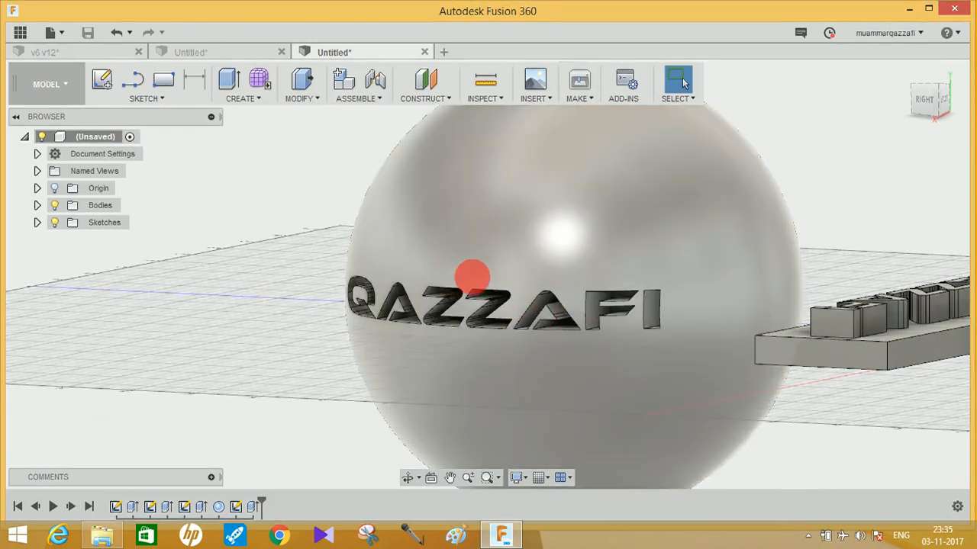
{"action": "left_click_drag", "start_coordinate": [473, 274], "coordinate": [598, 242]}
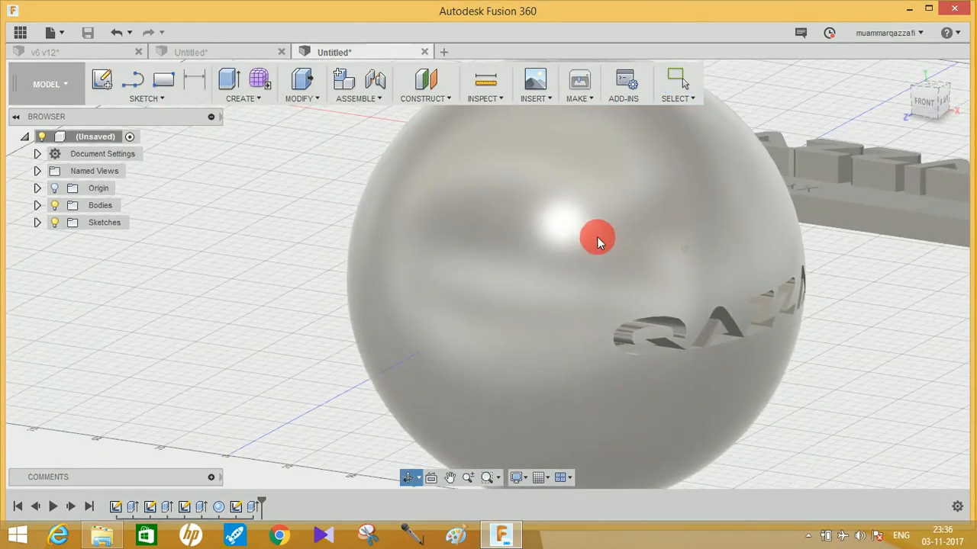